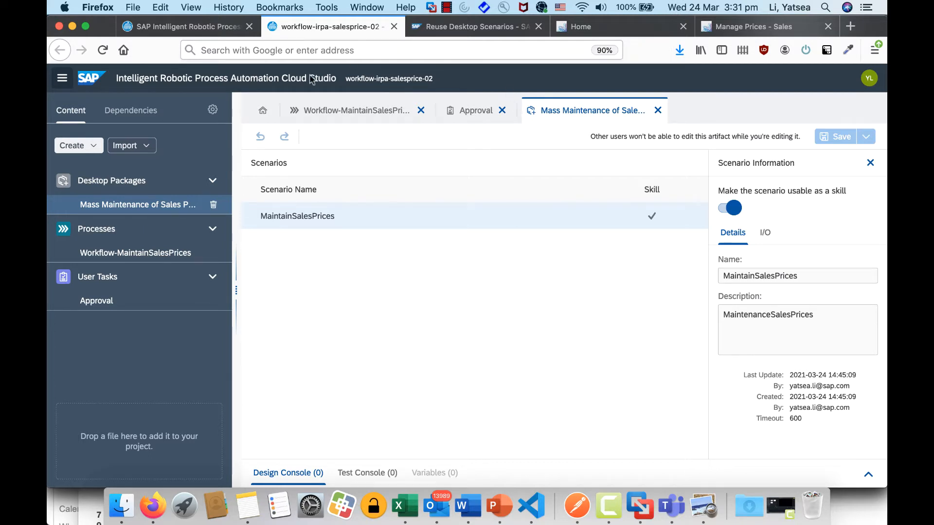
mouse_move(326, 88)
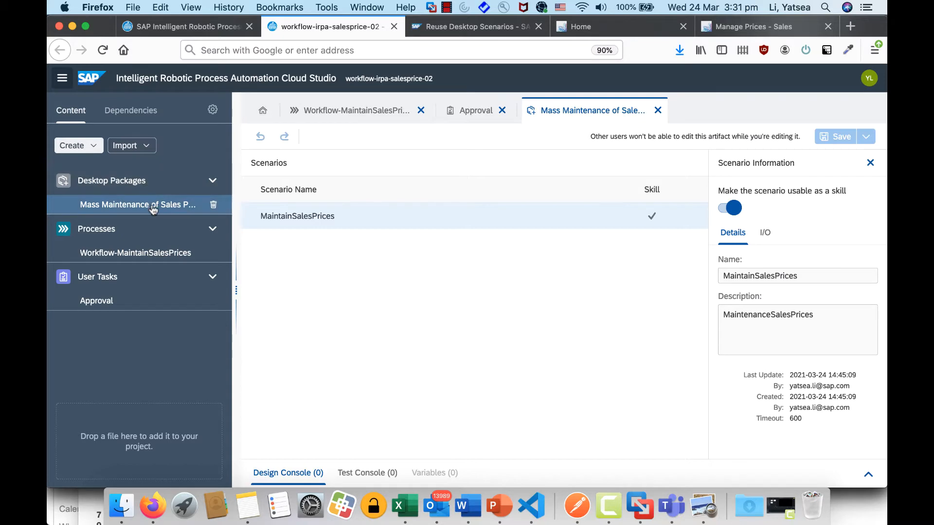
mouse_move(154, 204)
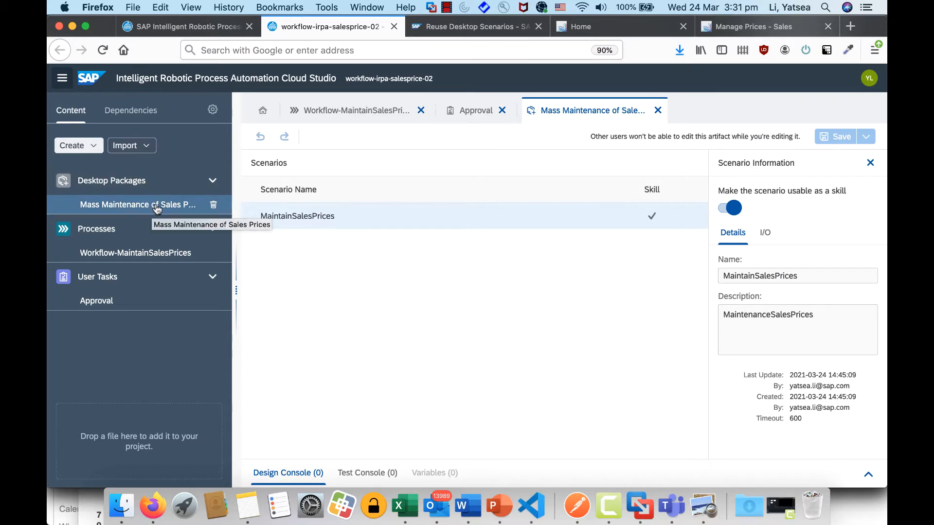
Step: Switch to the Factory browser tab showing the Mass Maintenance of Sales Prices (52X) package
click(185, 26)
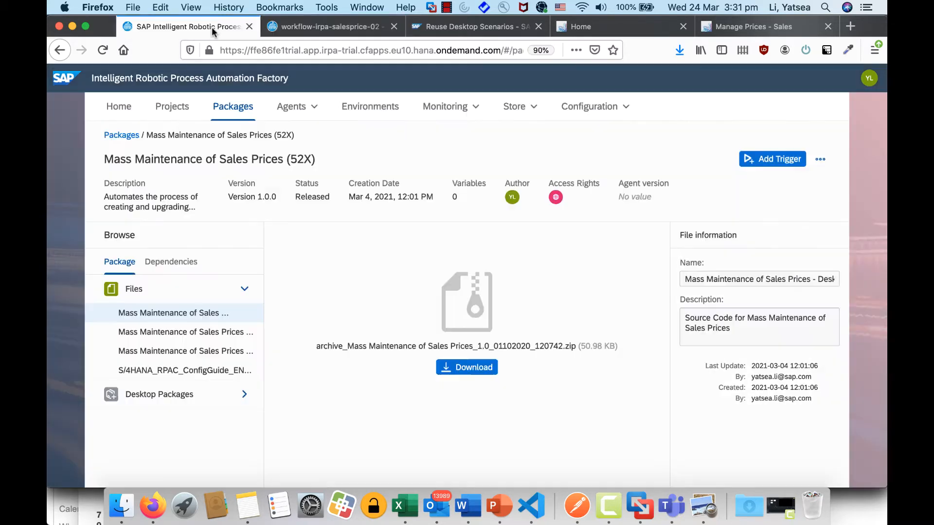
mouse_move(409, 405)
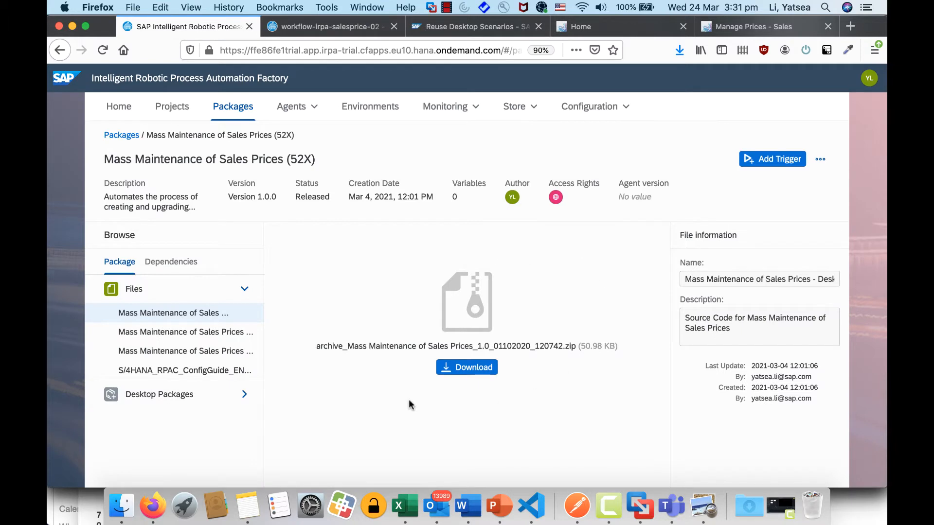
mouse_move(348, 350)
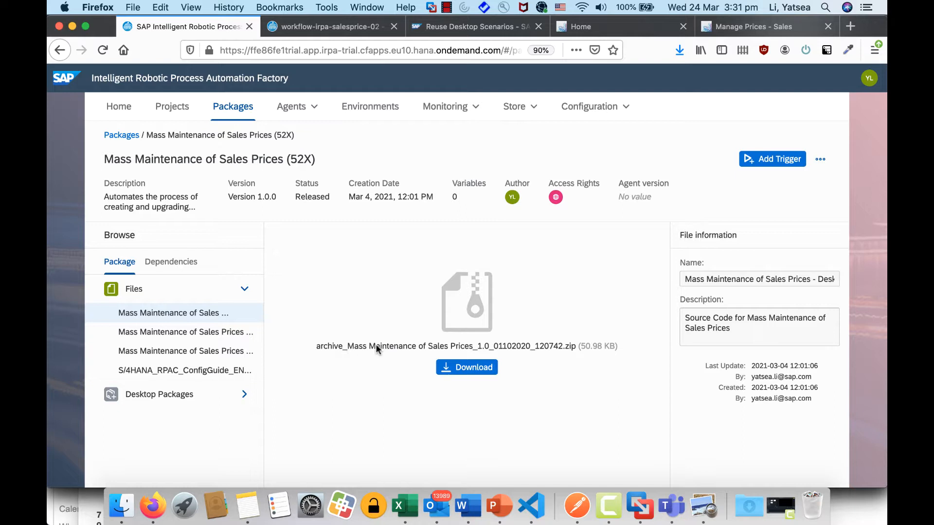
mouse_move(385, 355)
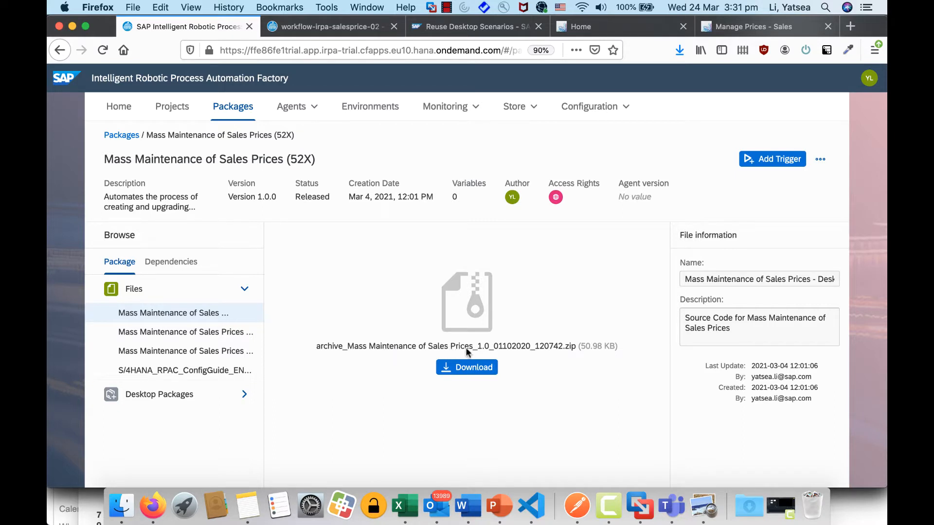
mouse_move(497, 343)
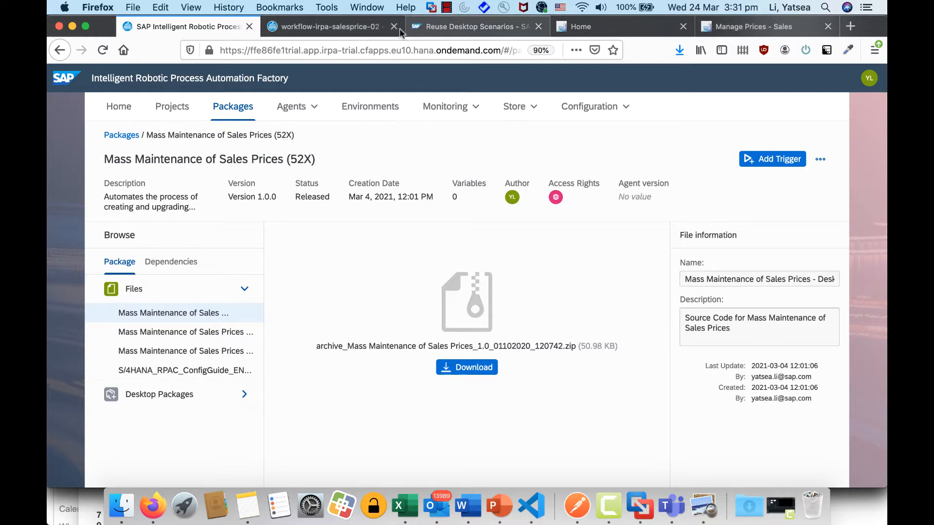
Step: Switch back to the Cloud Studio tab with the workflow-irpa-salesprice-02 project
click(331, 27)
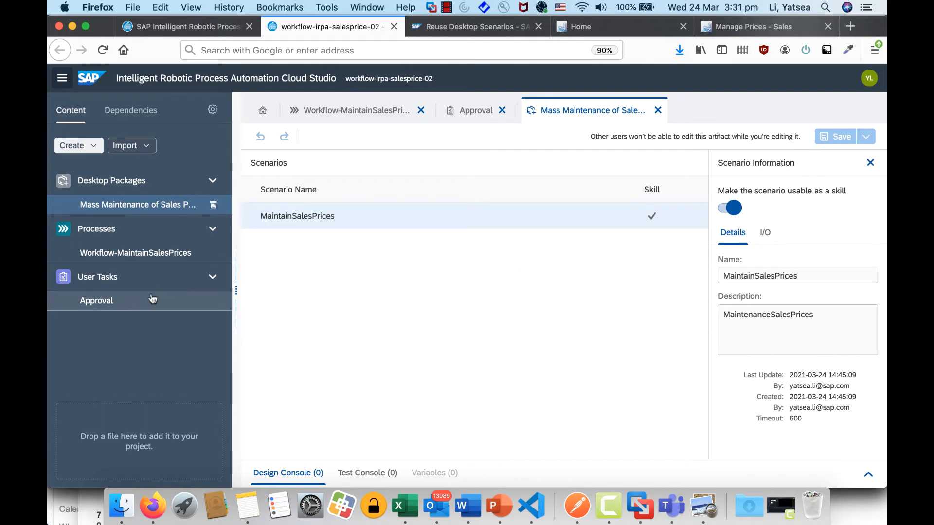
mouse_move(137, 286)
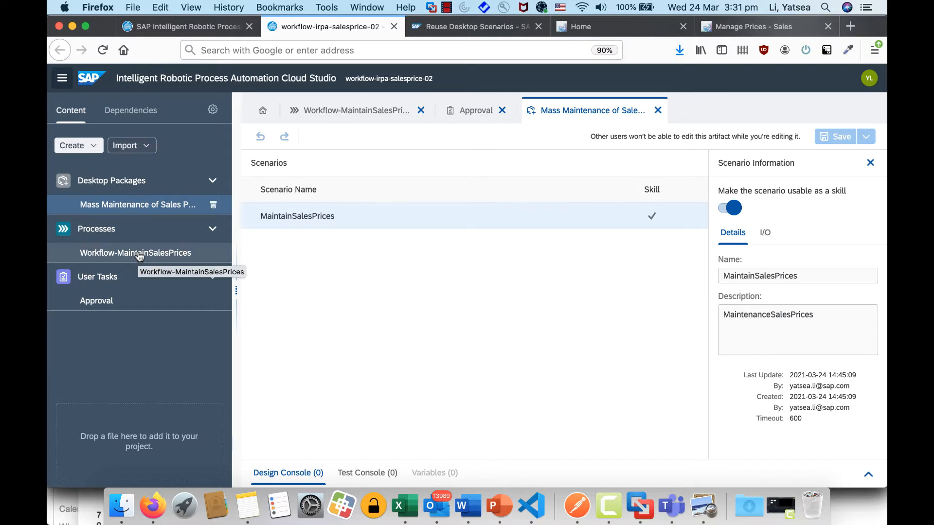
Step: Show the Approval user task form with its request, folder and Approval Remarks fields
click(97, 300)
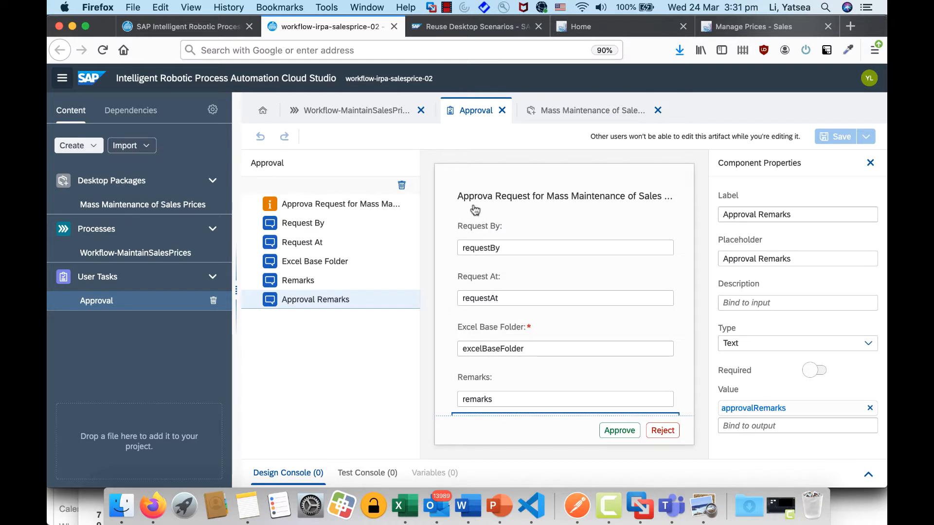
mouse_move(469, 209)
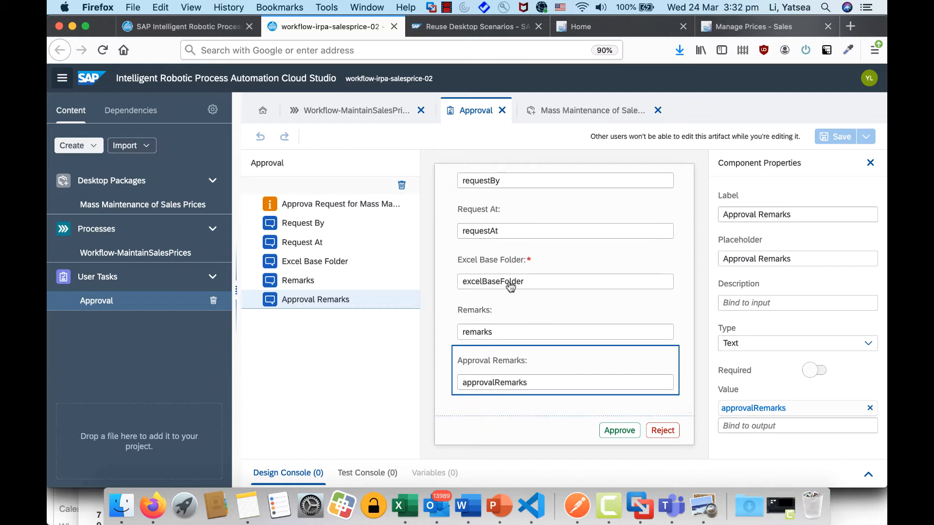
mouse_move(477, 274)
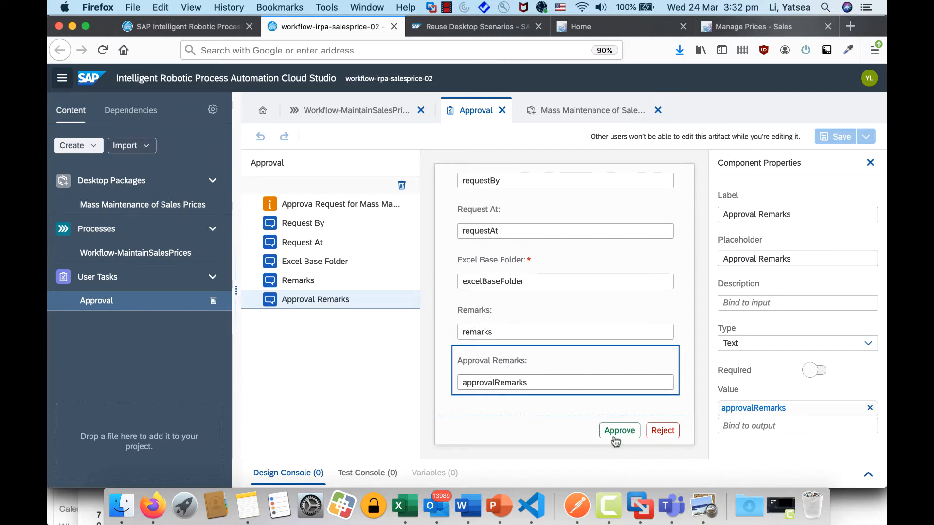
mouse_move(599, 444)
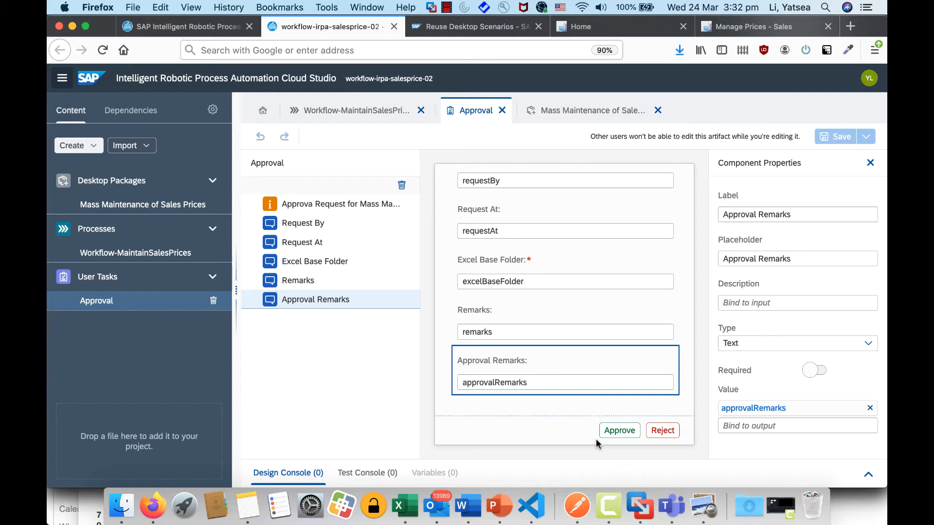
mouse_move(246, 231)
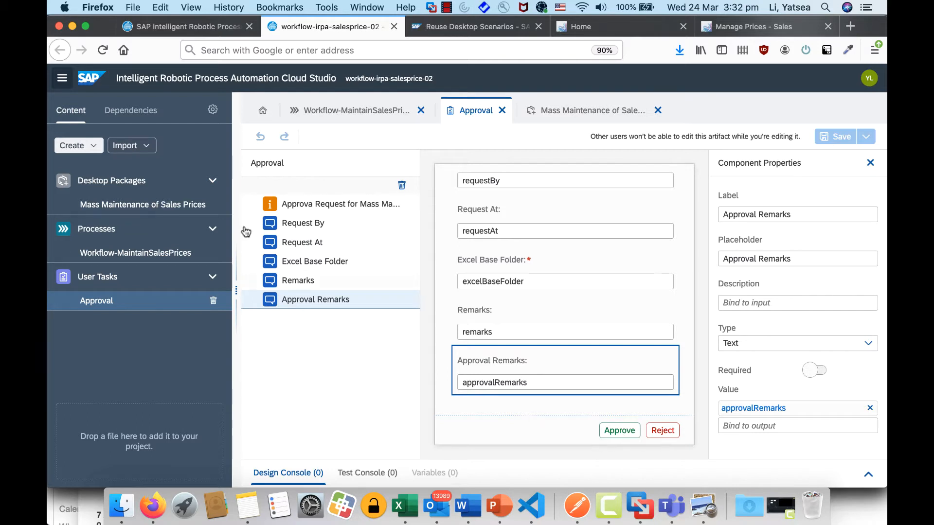
click(135, 253)
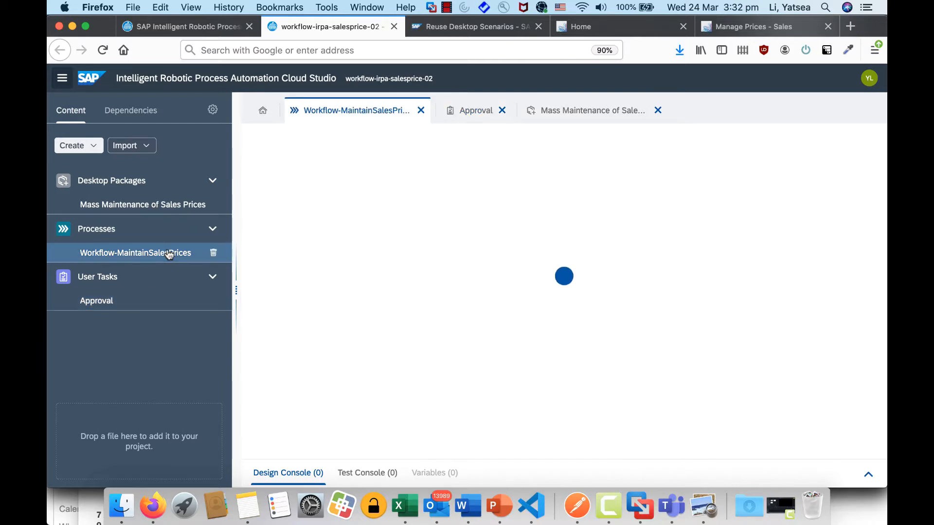
click(135, 253)
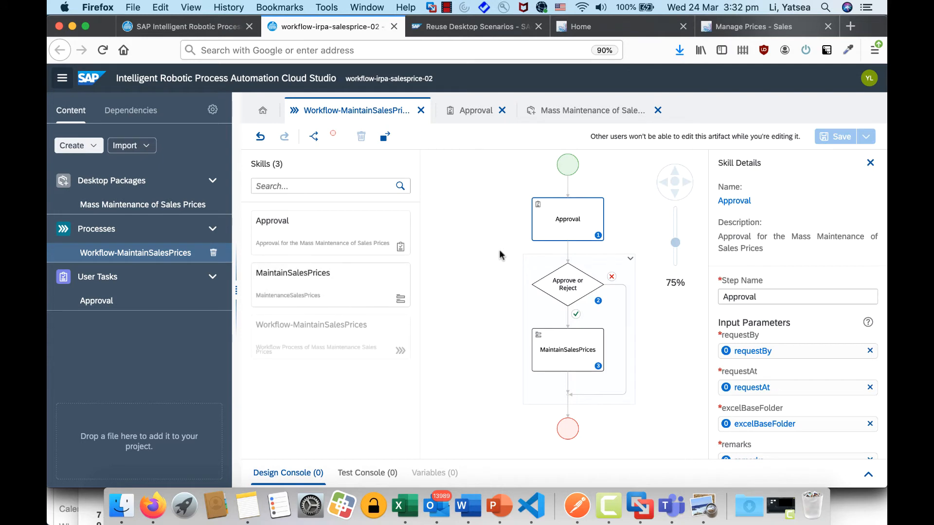
mouse_move(422, 343)
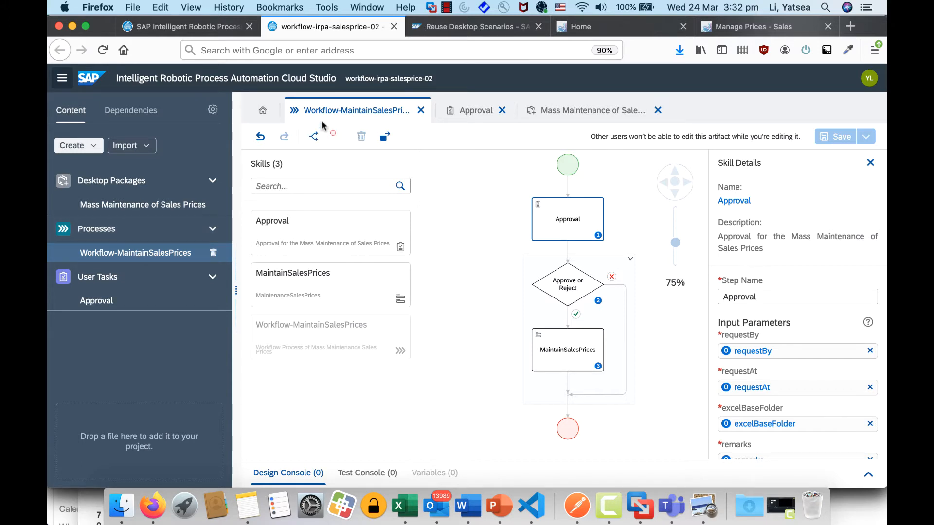
mouse_move(326, 147)
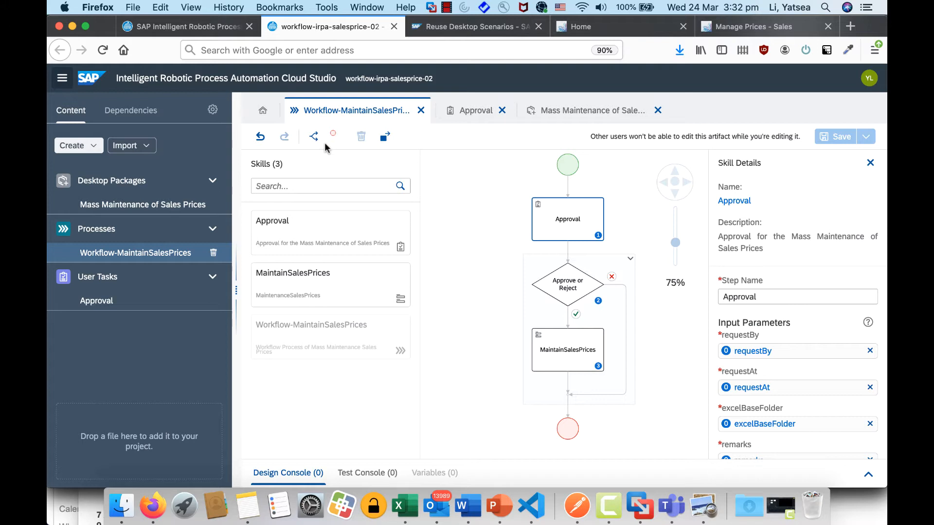
mouse_move(313, 136)
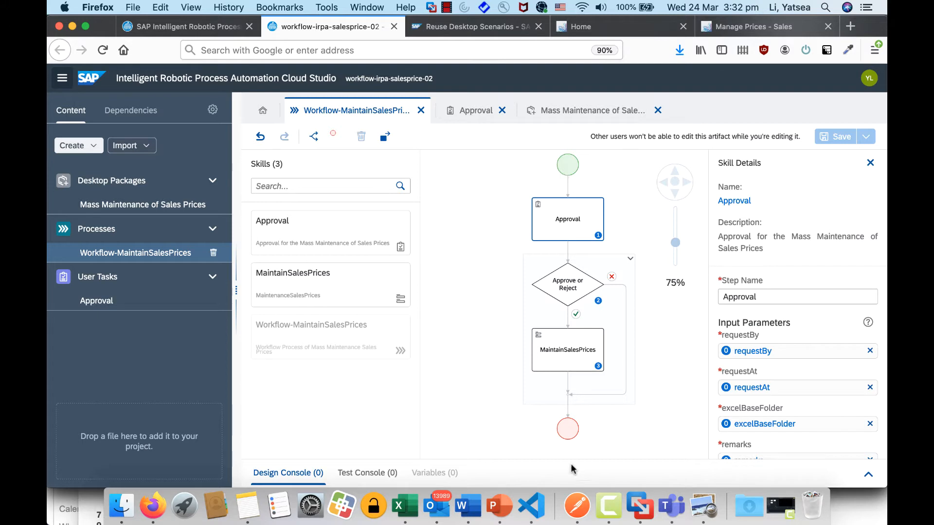
mouse_move(571, 196)
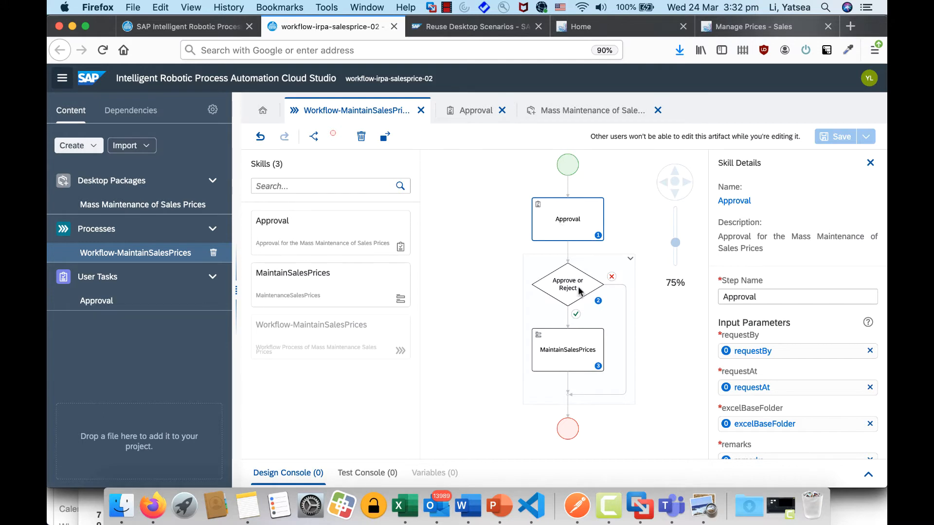
mouse_move(569, 272)
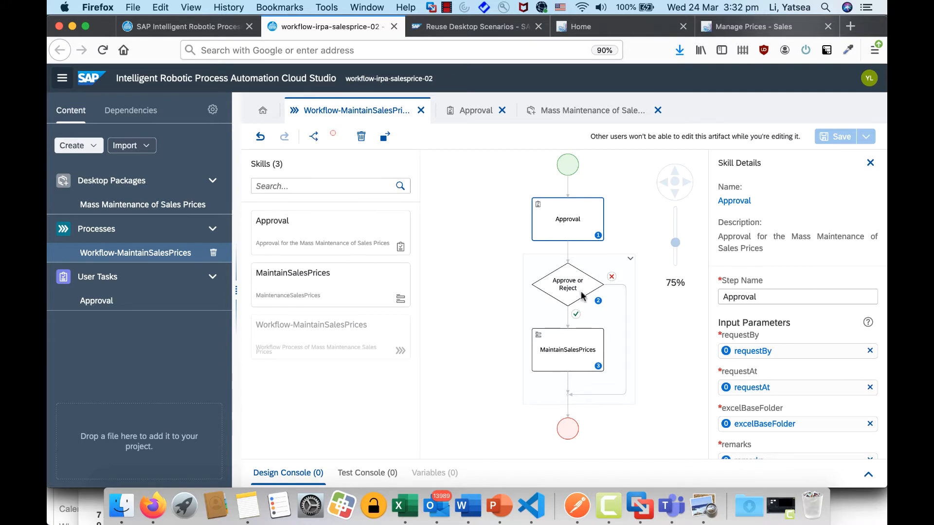
mouse_move(567, 320)
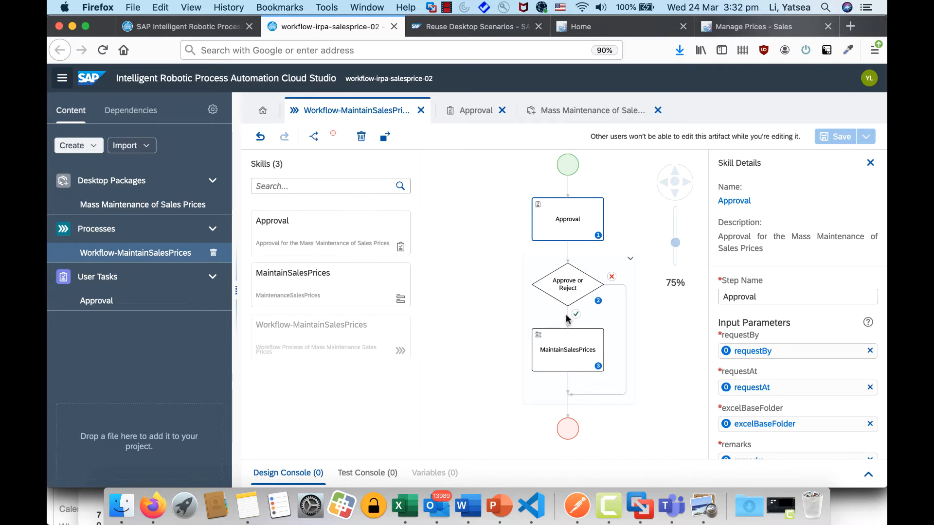
mouse_move(557, 353)
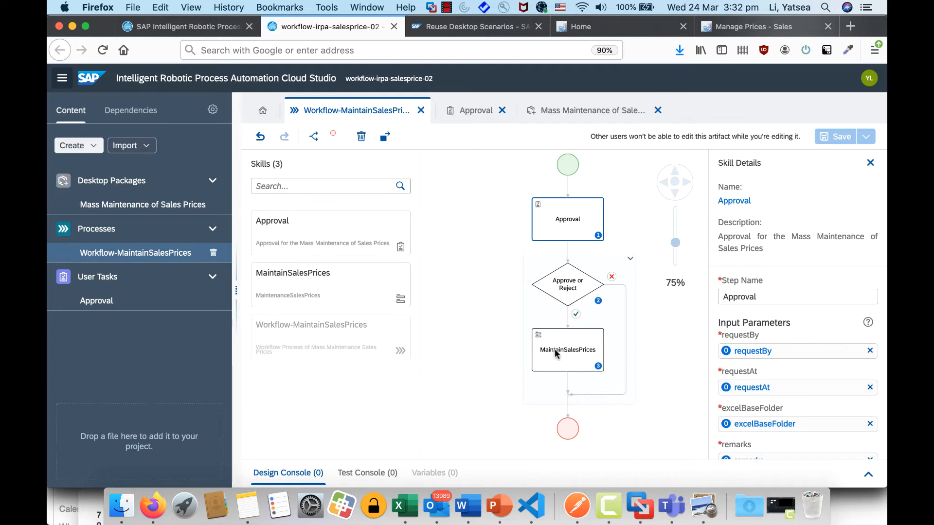
mouse_move(574, 359)
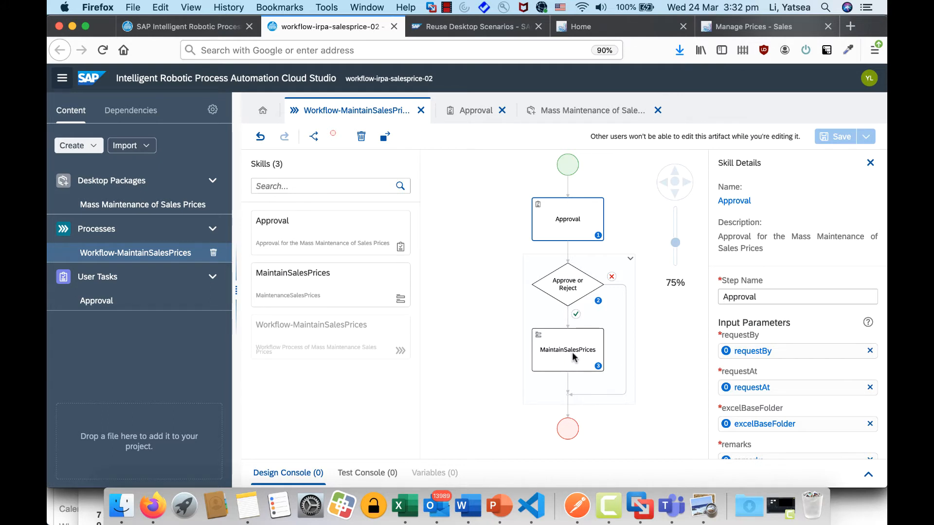
mouse_move(578, 358)
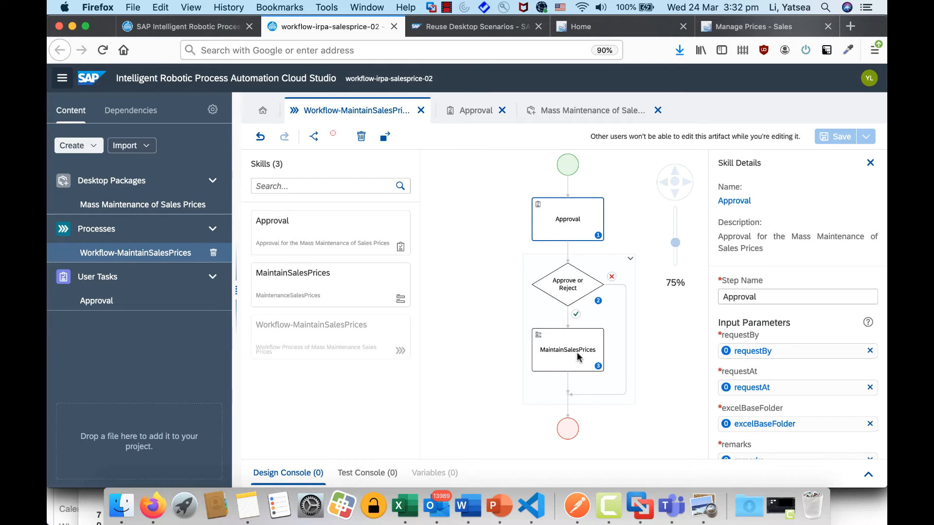
mouse_move(575, 386)
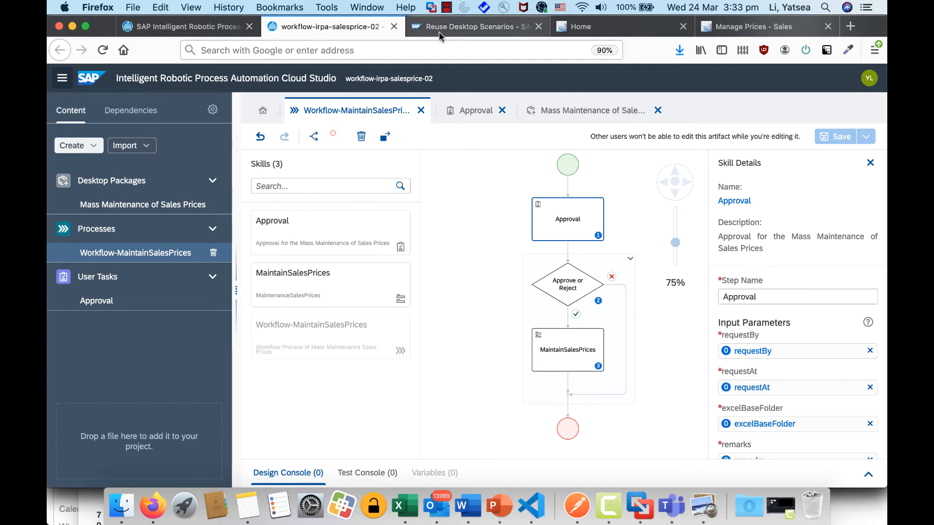
Step: Switch to the Factory tab showing the Mass Maintenance of Sales Prices (52X) package files
click(185, 26)
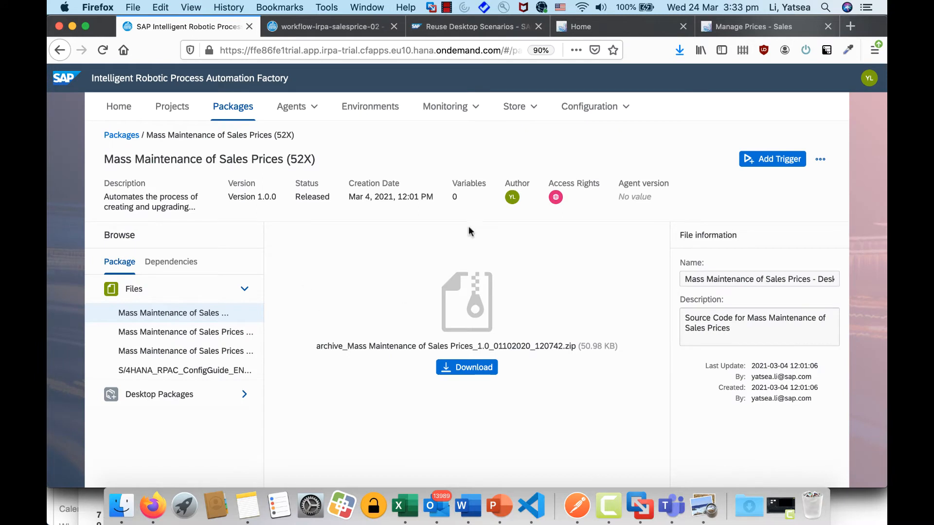
mouse_move(173, 313)
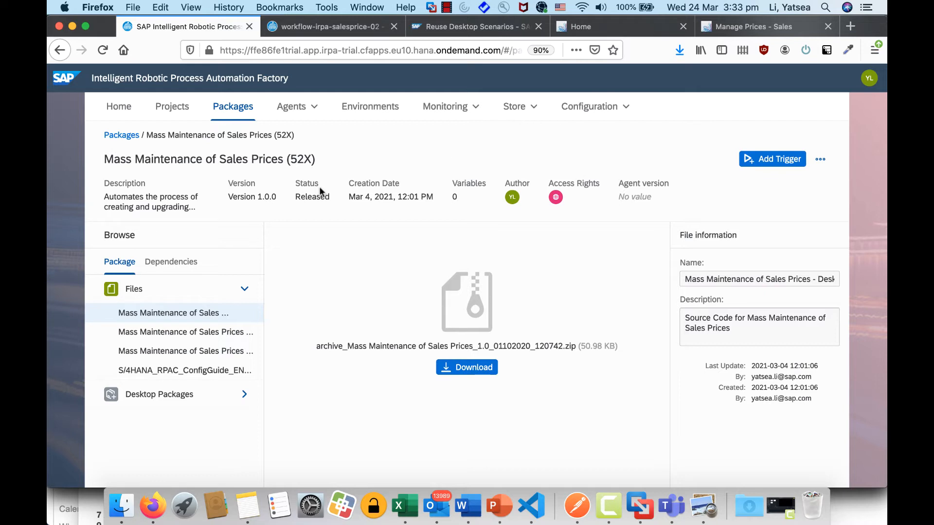
mouse_move(518, 114)
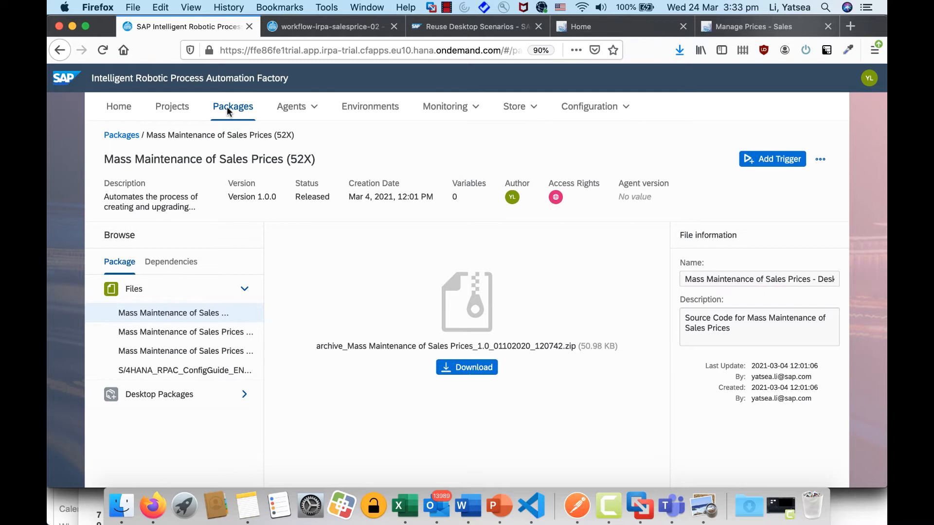
mouse_move(200, 322)
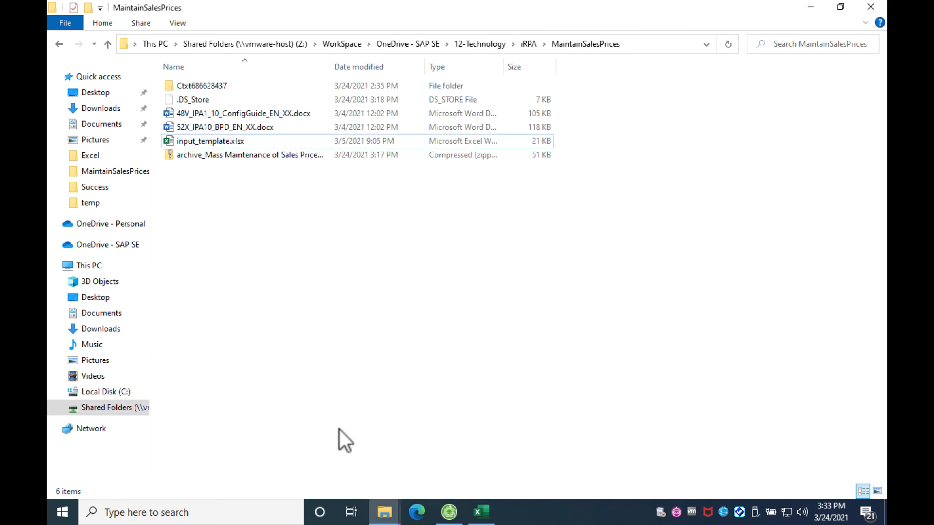
Step: From the Ctxt686628437 folder, launch Mass Maintenance of Sales Prices.pscp in Desktop Studio
click(249, 154)
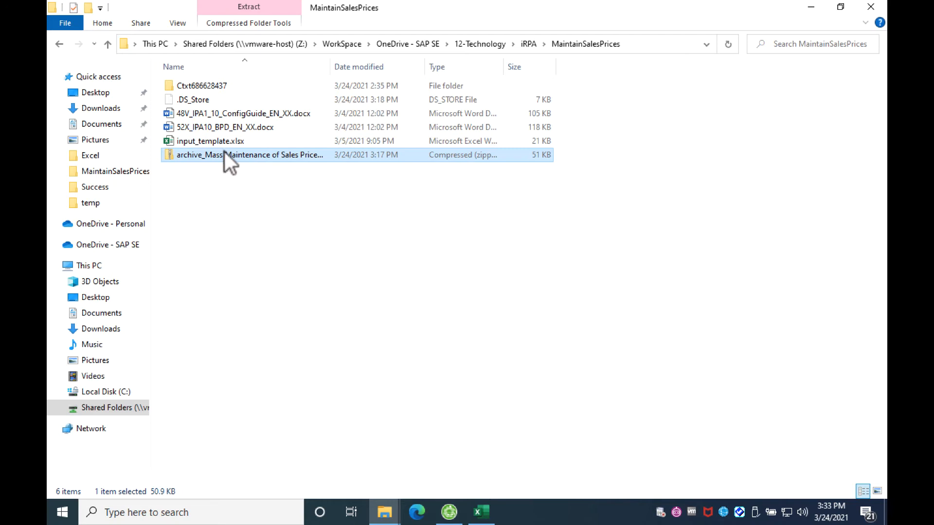
right_click(229, 155)
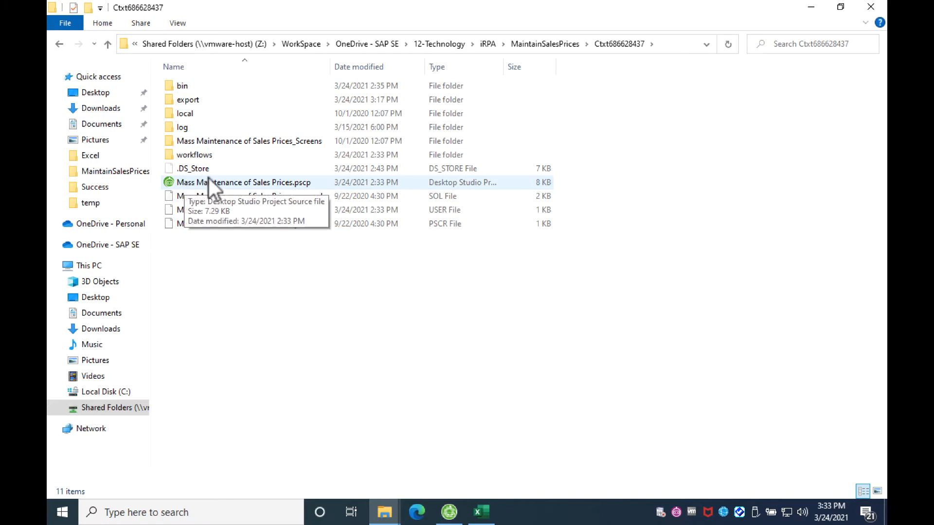
mouse_move(271, 187)
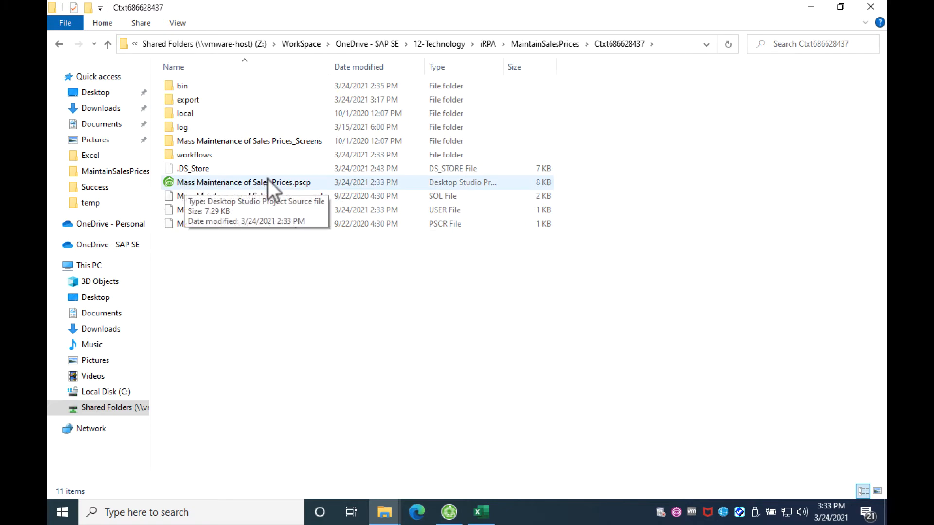
double_click(243, 182)
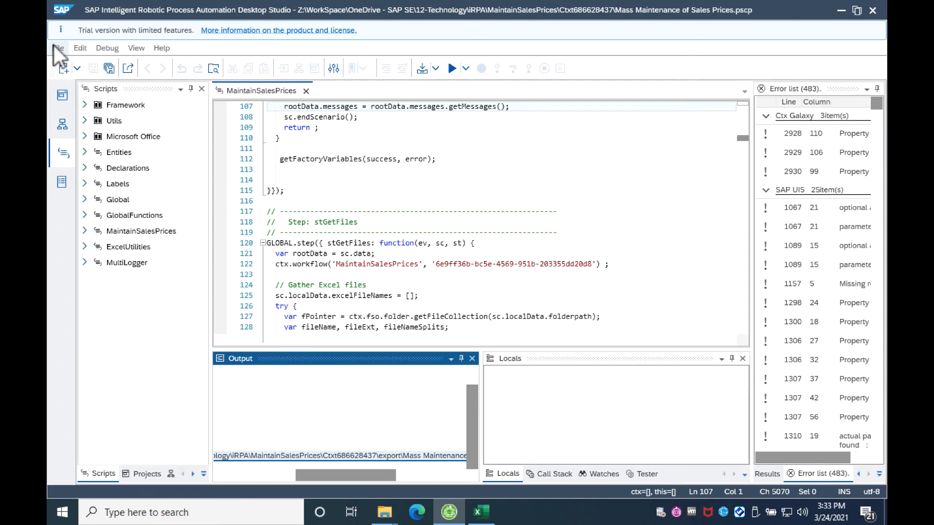
Step: Show Desktop Studio's File menu with the Export Project and Archive Project commands
click(58, 47)
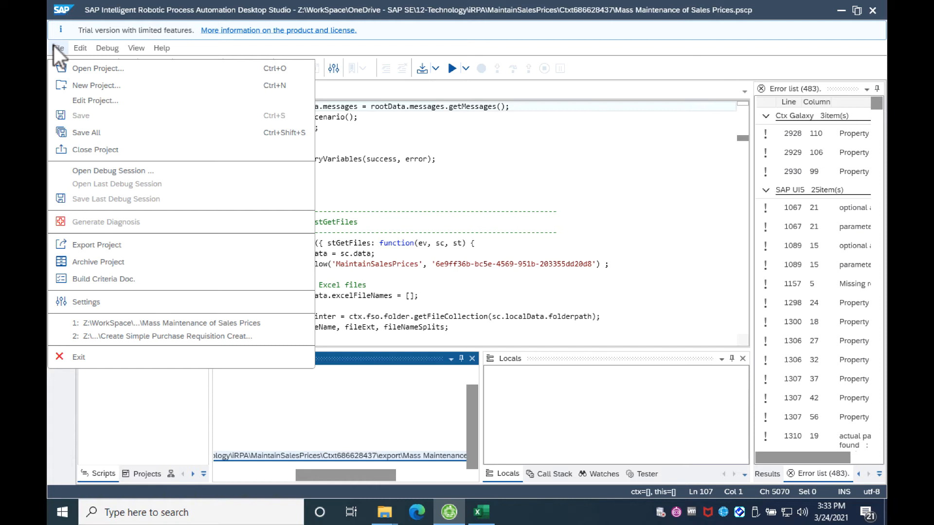
mouse_move(96, 85)
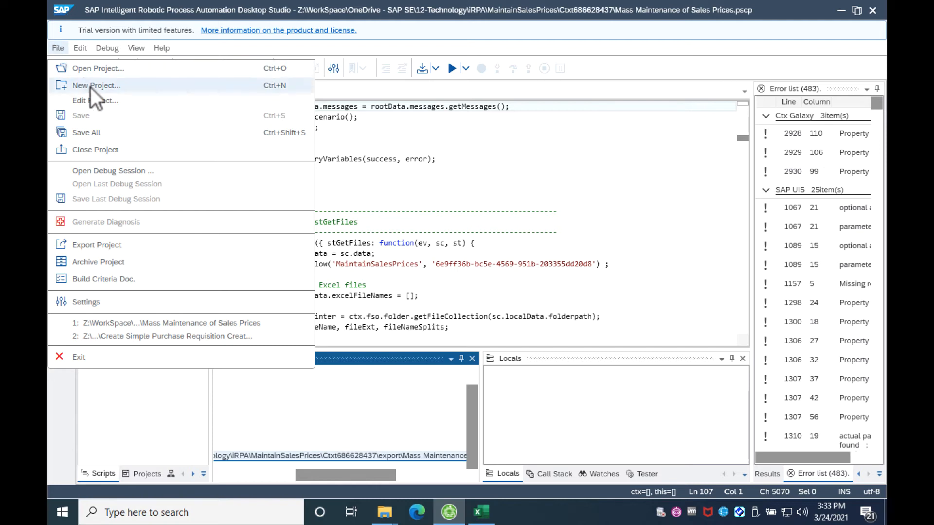
mouse_move(99, 222)
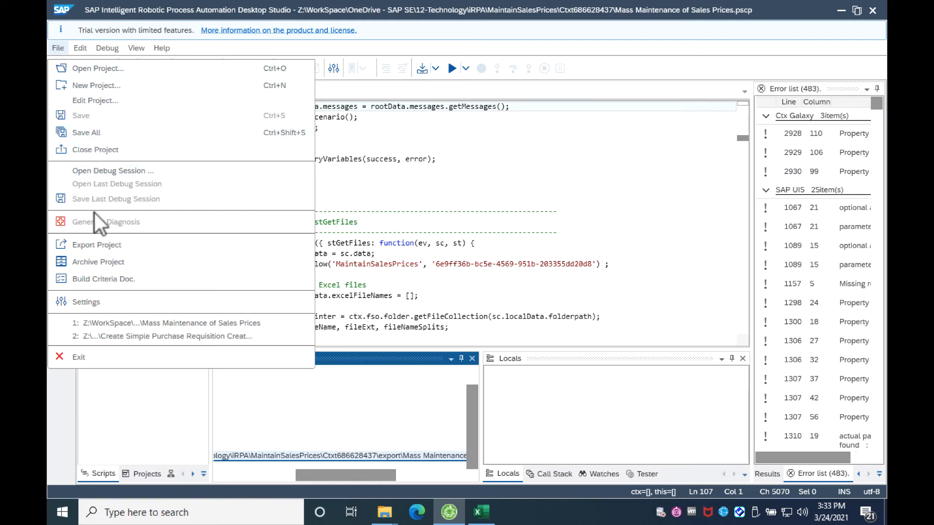
mouse_move(96, 245)
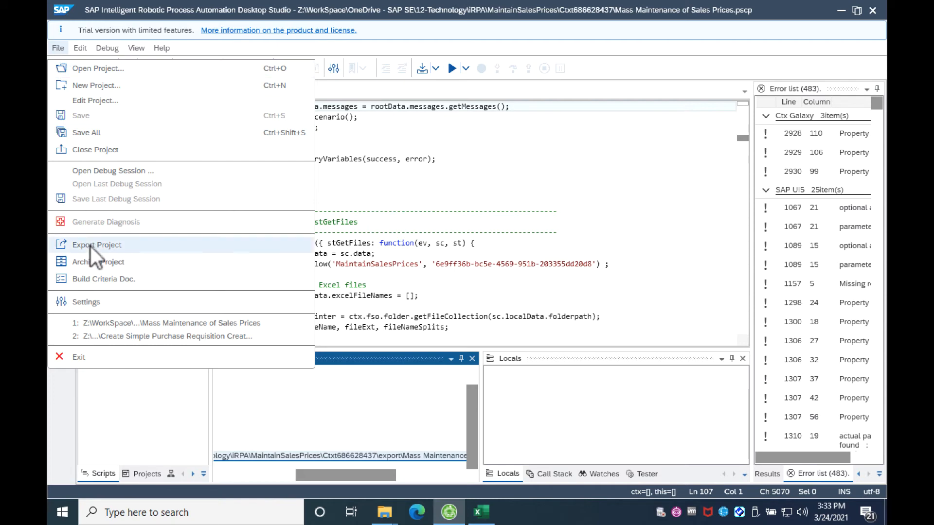
mouse_move(102, 257)
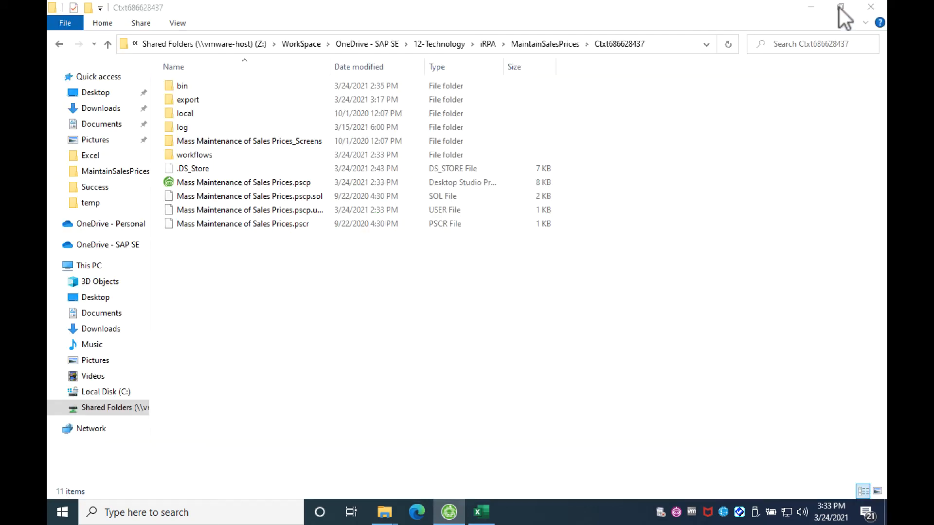
Step: In the export folder, select the exported Mass Maintenance of Sales Prices_1.0.zip archive
click(181, 127)
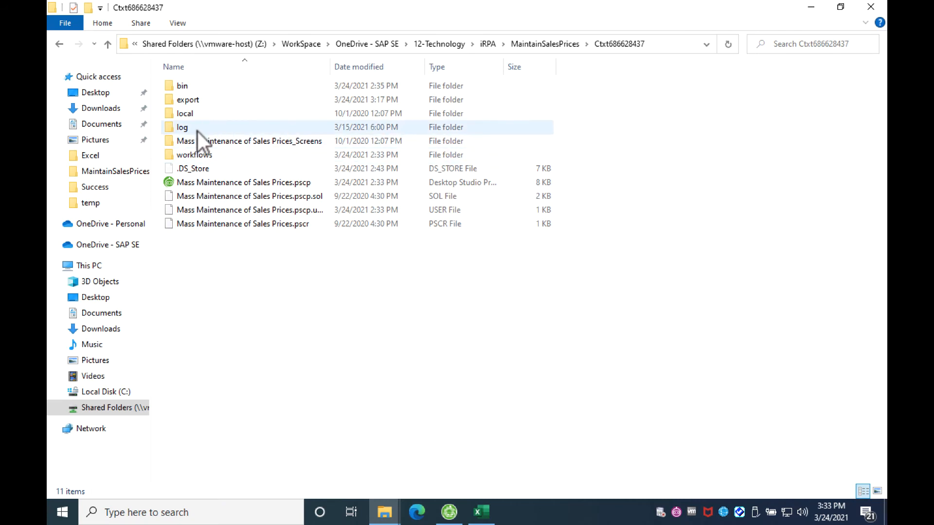
double_click(189, 99)
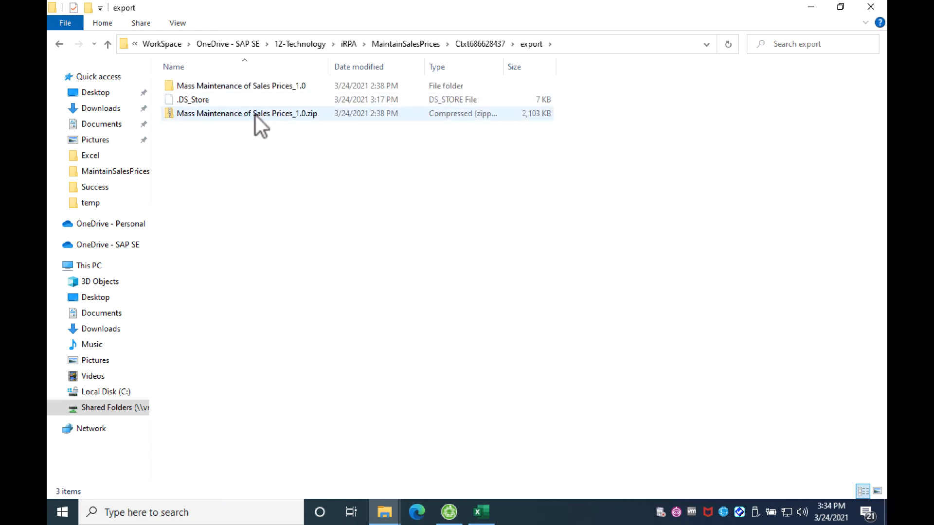
click(246, 114)
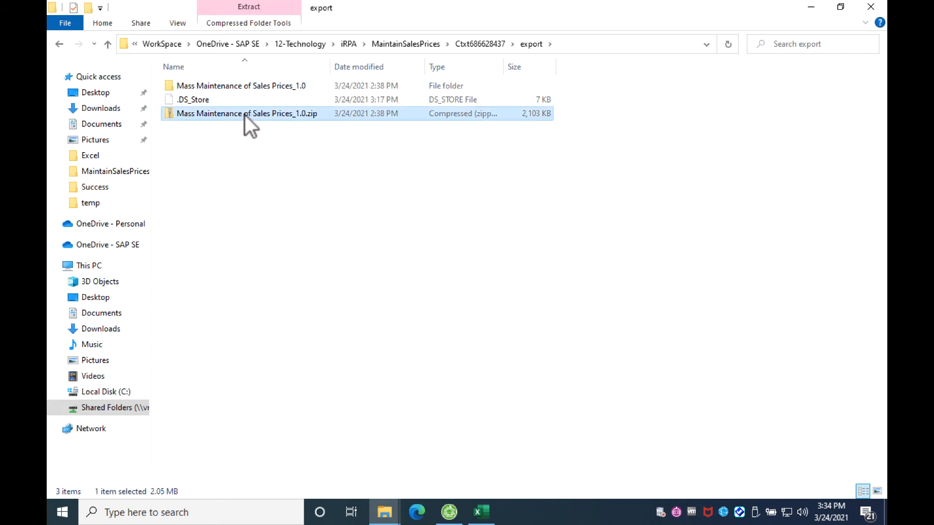
mouse_move(307, 119)
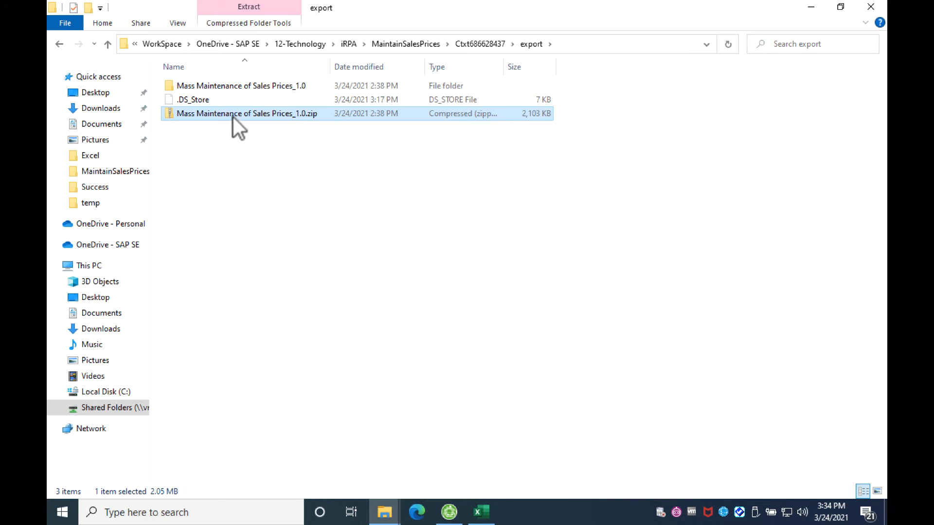
mouse_move(244, 117)
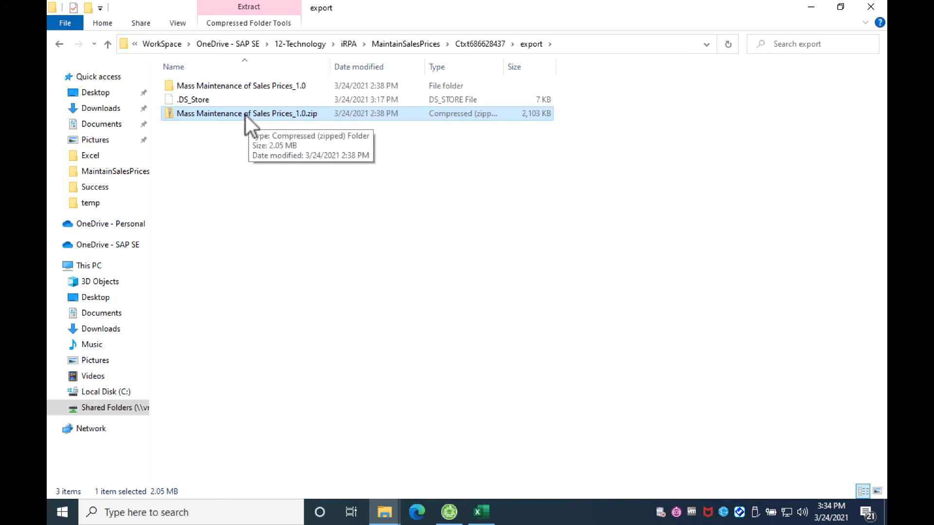
mouse_move(284, 173)
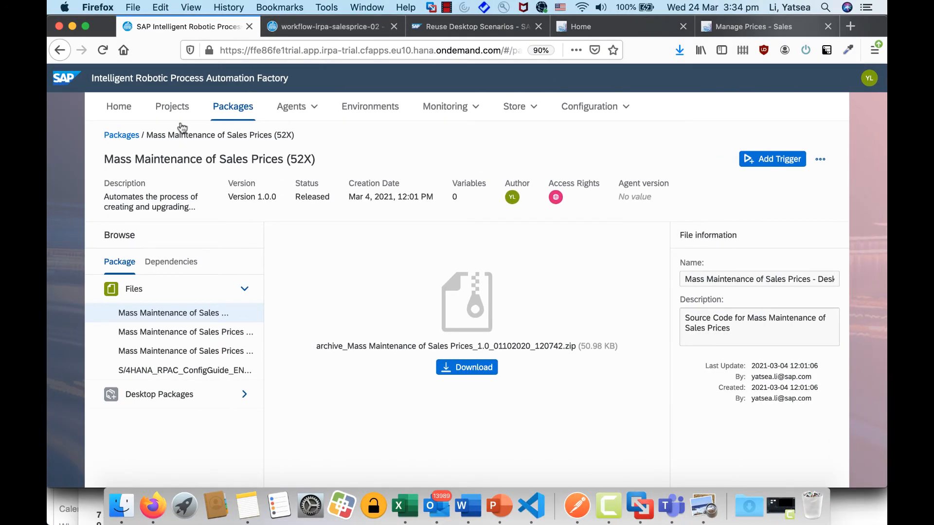
Step: Create project workflow-irpa-salesprices-03 described as reusing and extending the predefined desktop package
click(172, 107)
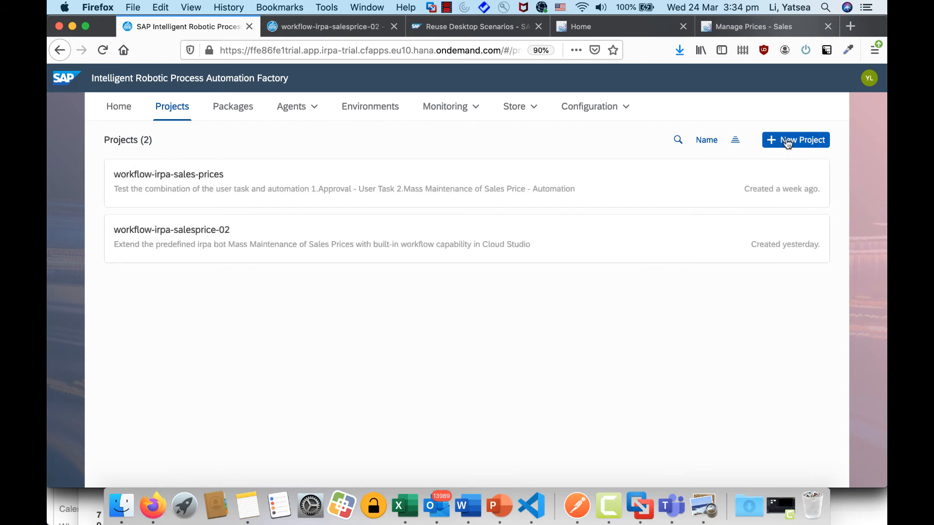
click(796, 139)
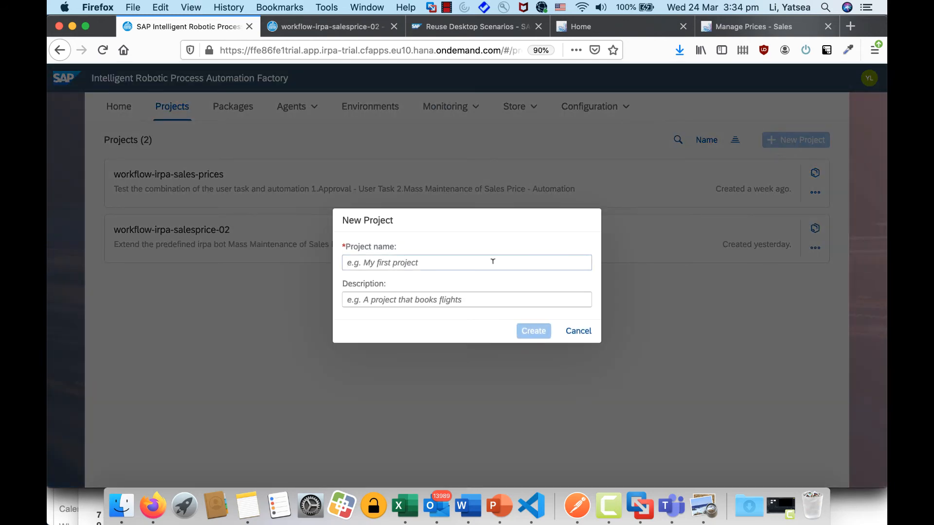
text(w)
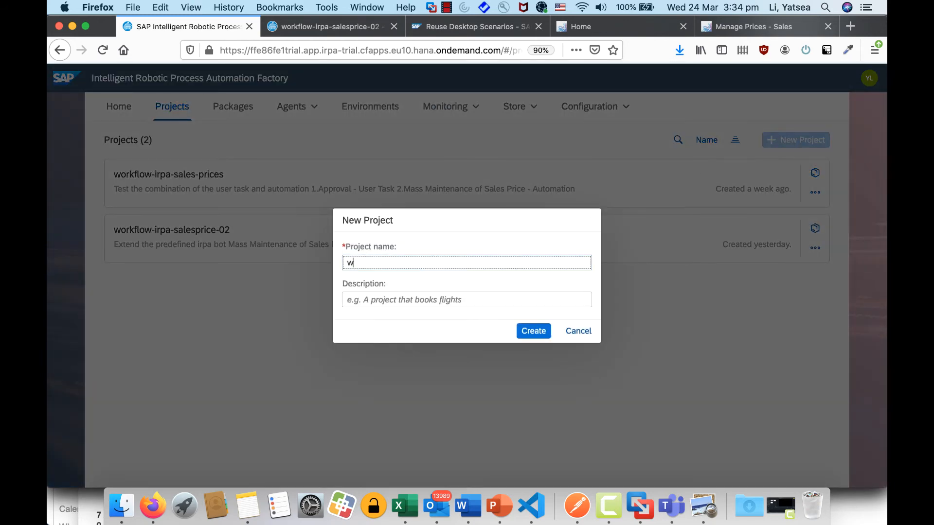
text(orkflow-)
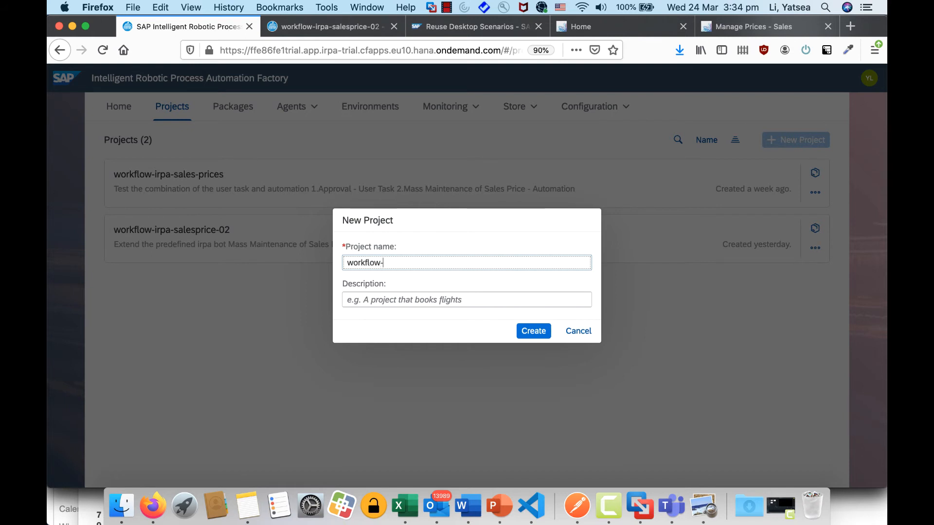
text(irpa-sal)
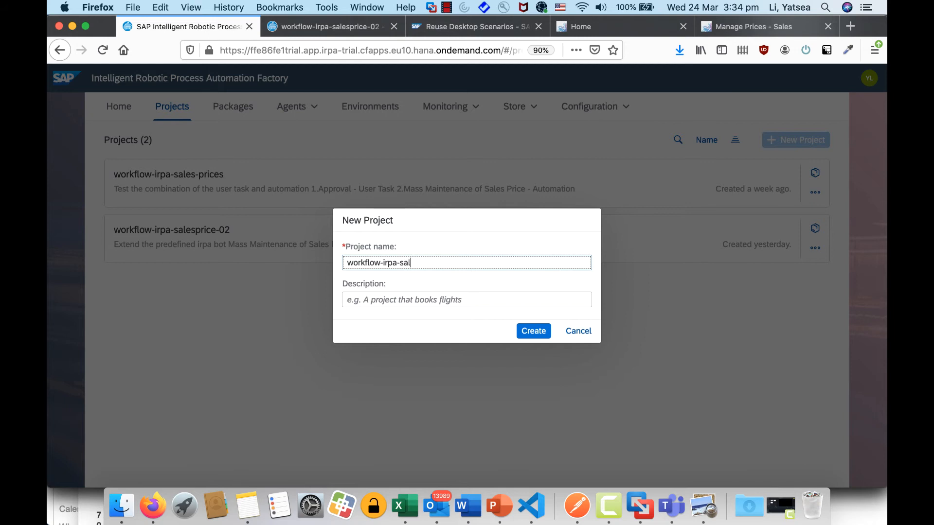
text(esprices)
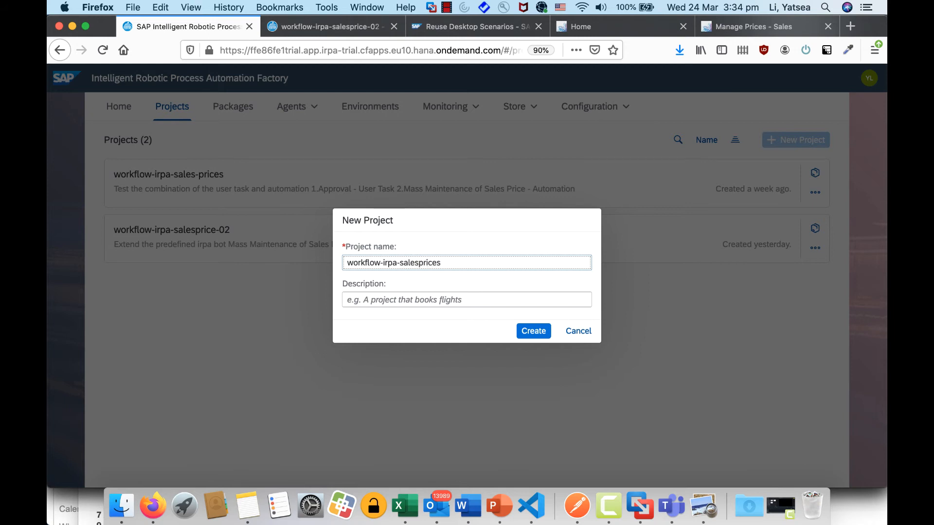
text(-03)
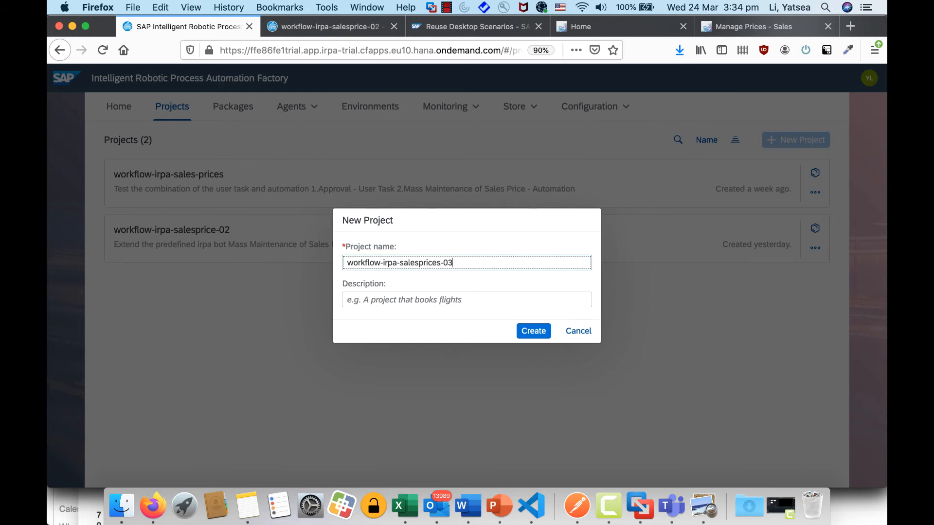
text(Reuse and extenad the predefined desktop pacakge)
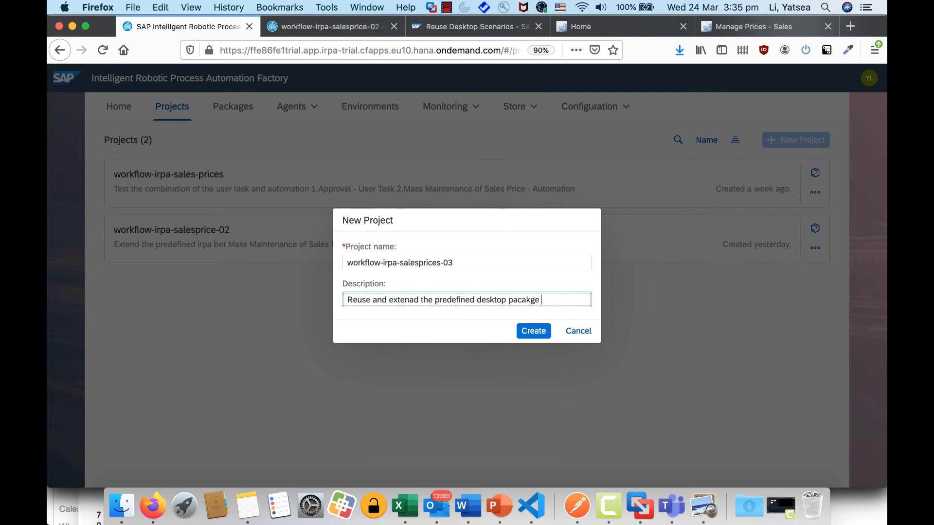
text(mass)
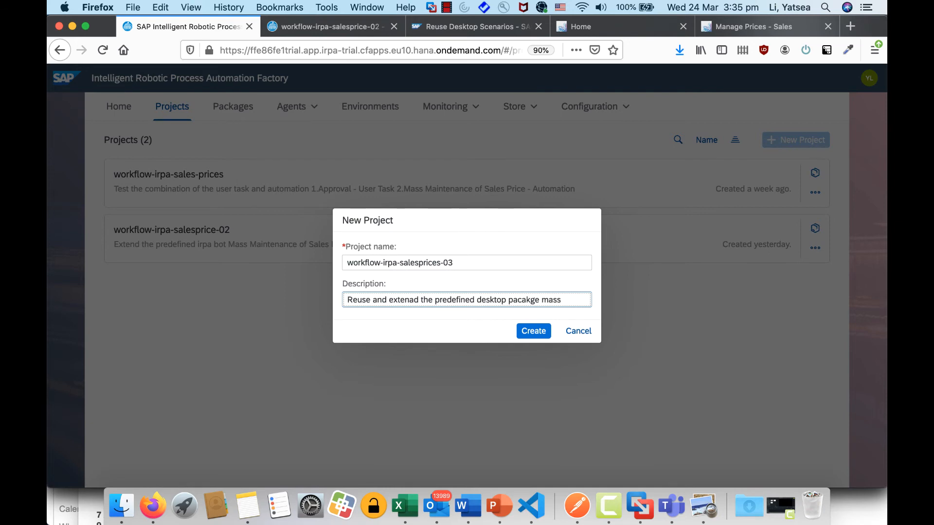
click(533, 331)
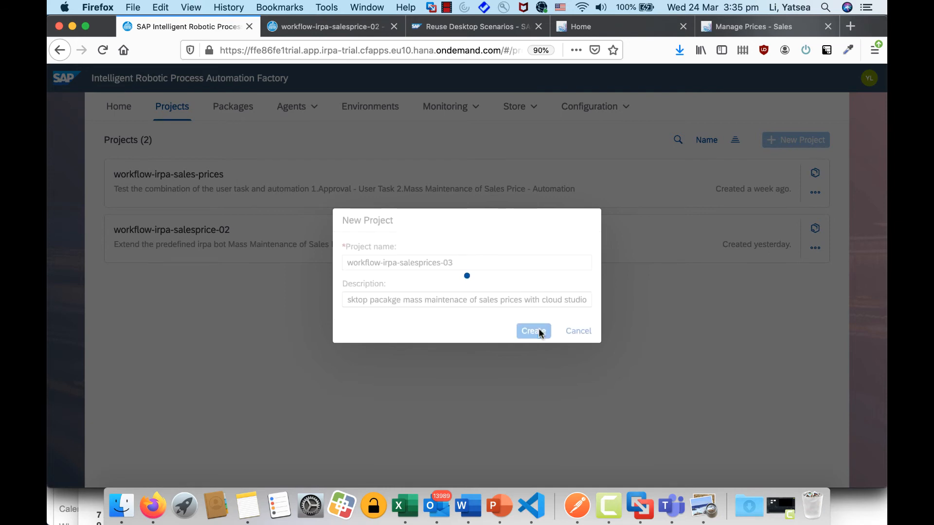
click(531, 330)
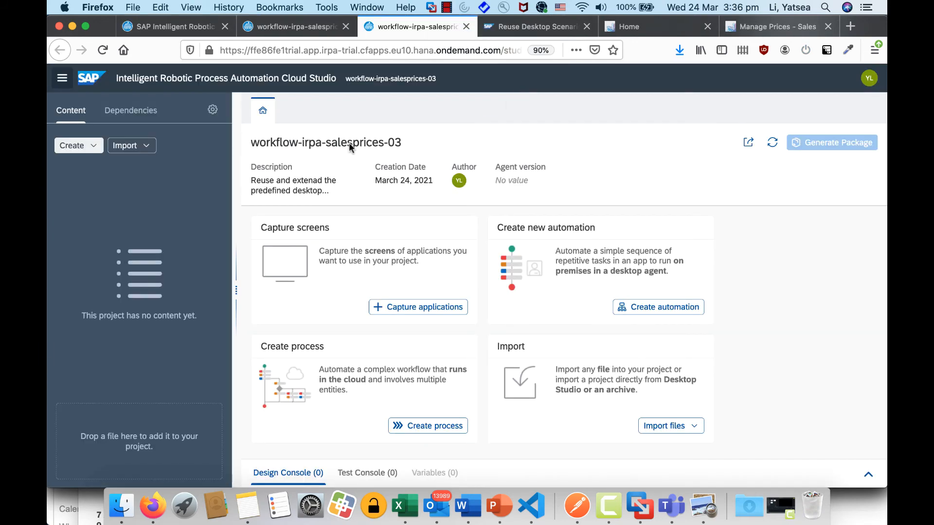
mouse_move(77, 117)
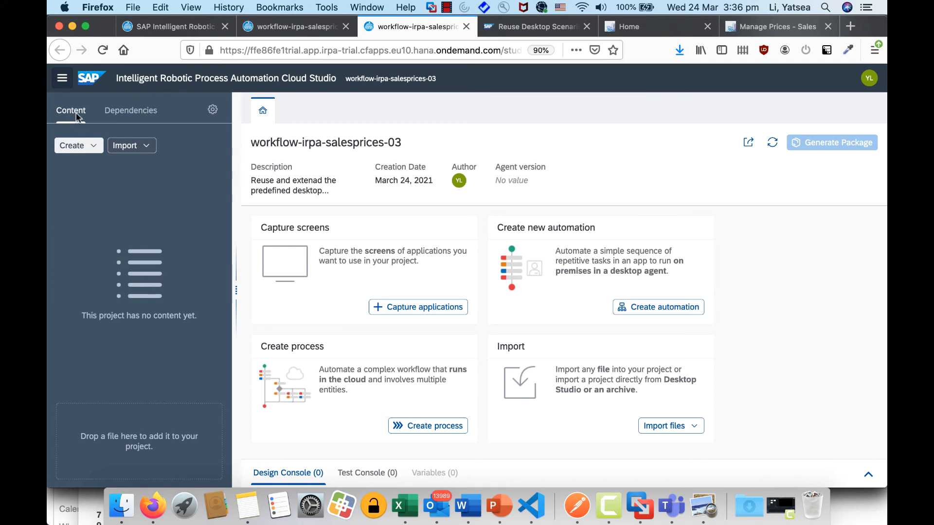
Step: Import Mass Maintenance of Sales Prices_1.0.zip as a desktop package into the project
click(72, 146)
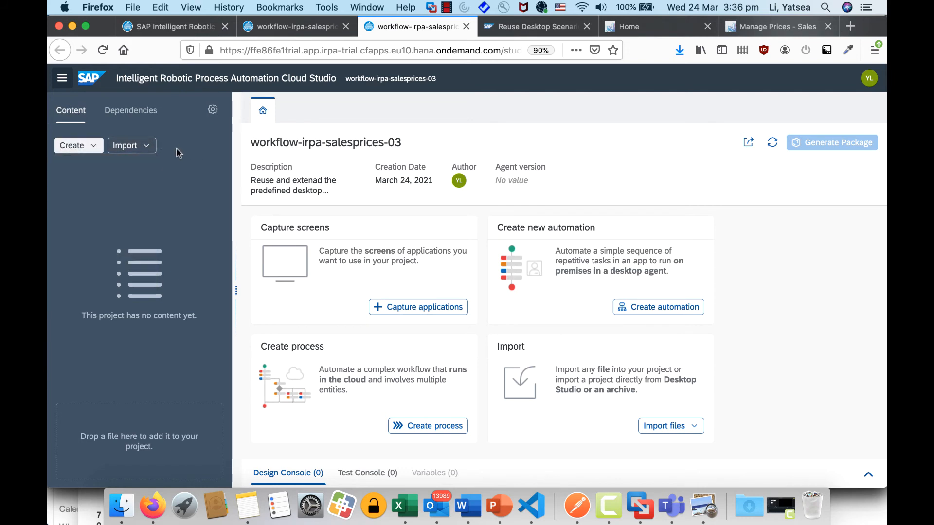
click(125, 146)
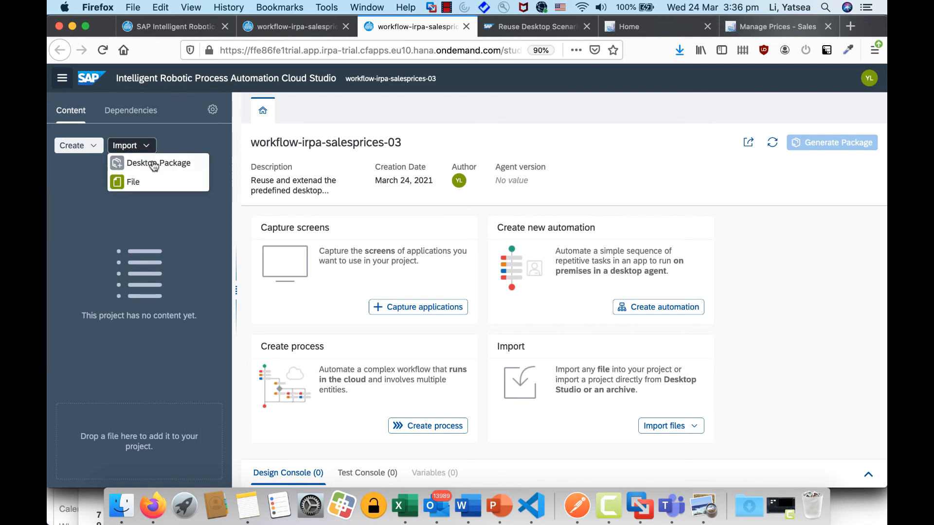
mouse_move(159, 162)
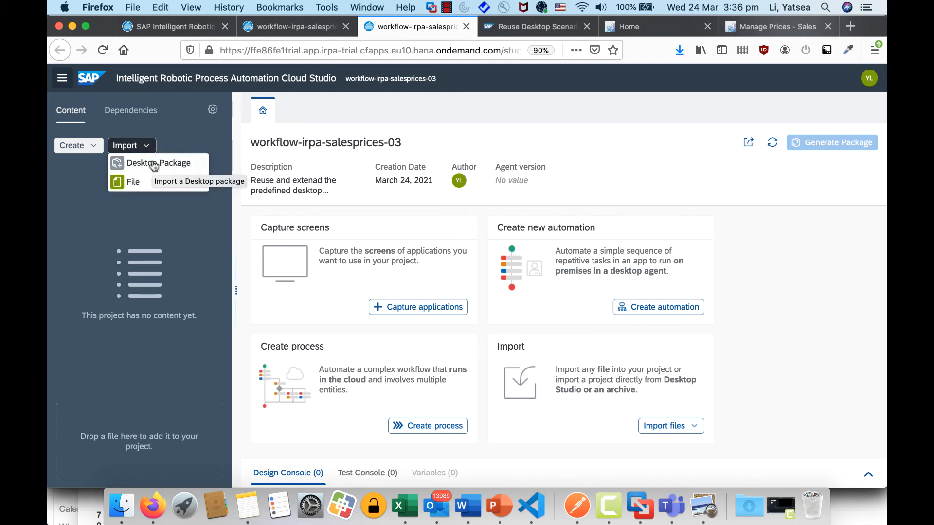
click(159, 163)
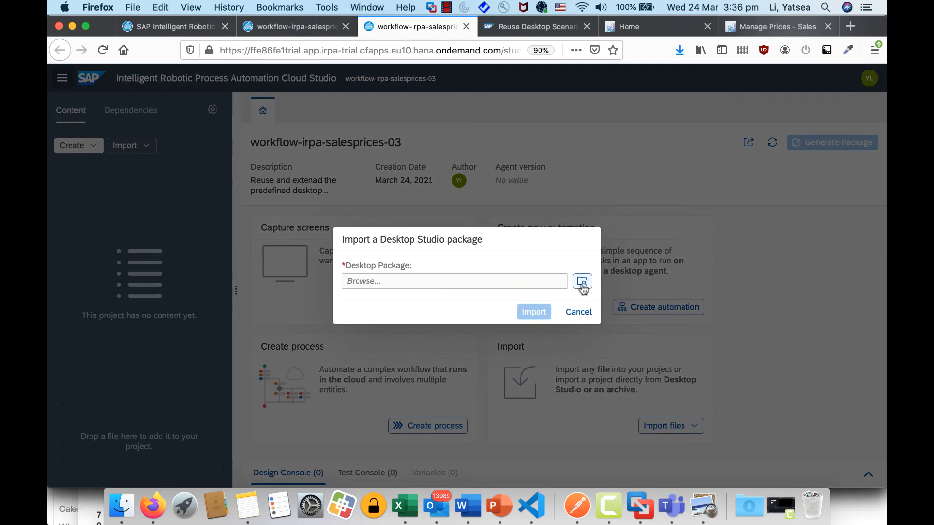
click(582, 281)
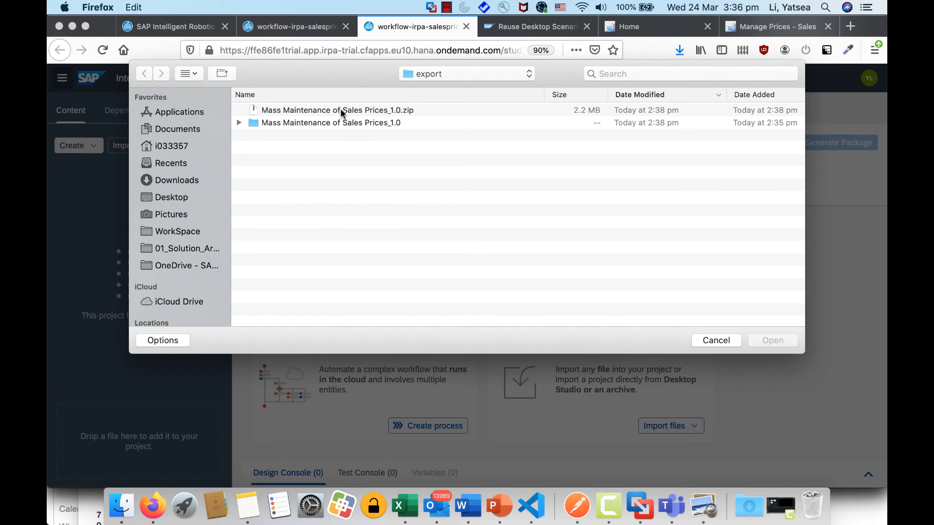
click(338, 109)
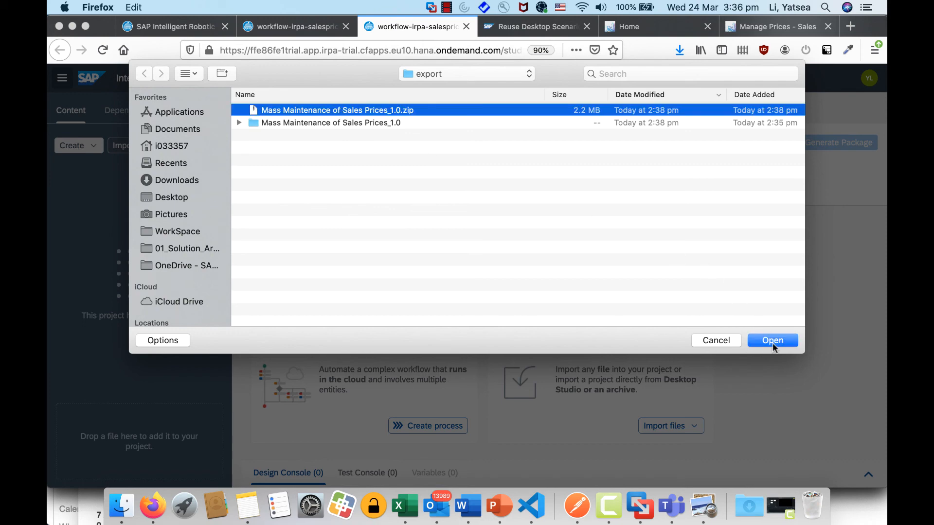
click(772, 340)
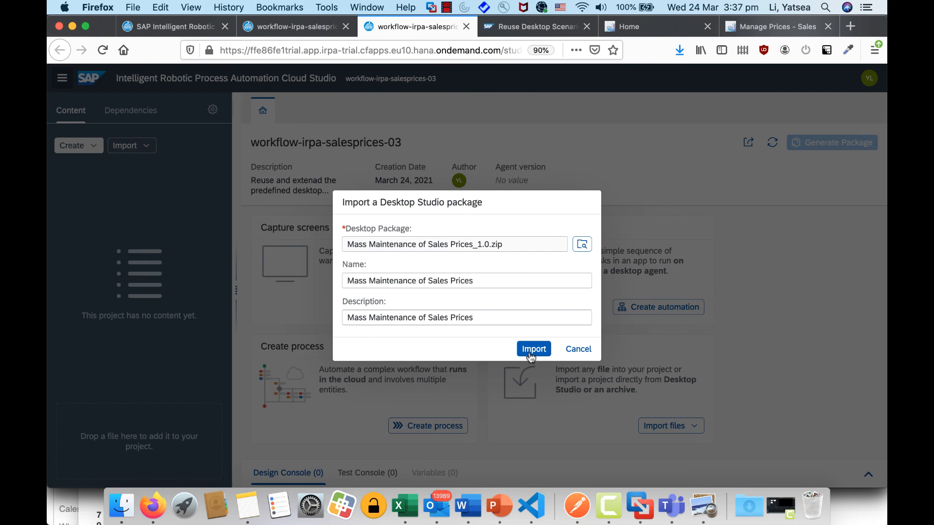
click(533, 349)
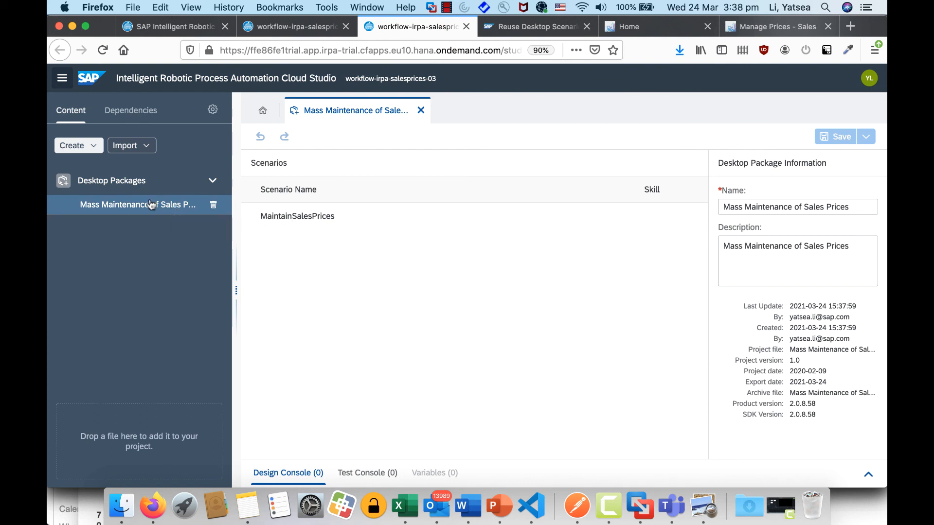
mouse_move(234, 212)
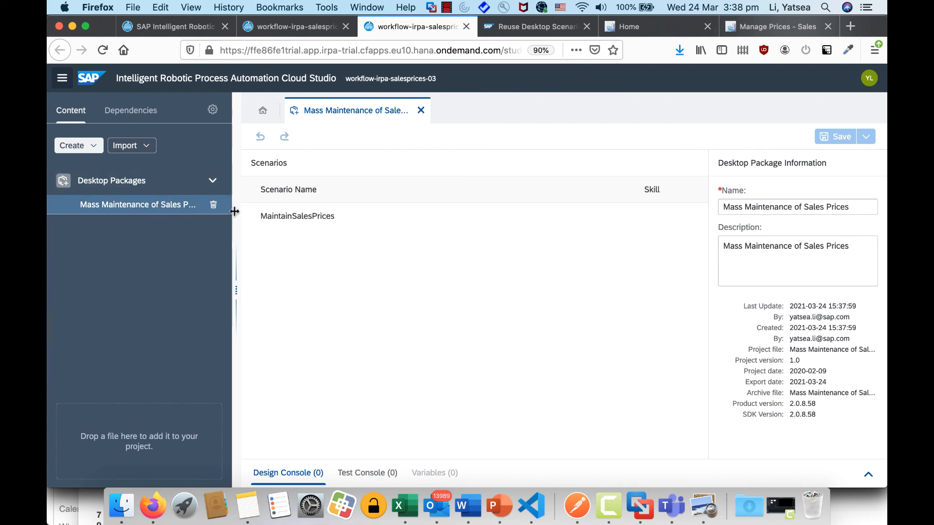
Step: Mark the MaintainSalesPrices scenario of the imported package as usable as a skill
click(297, 215)
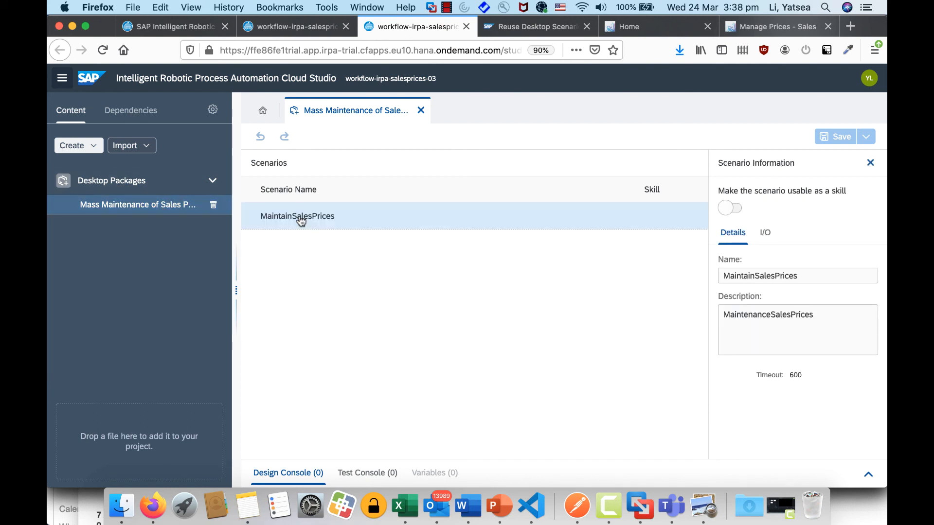
mouse_move(386, 213)
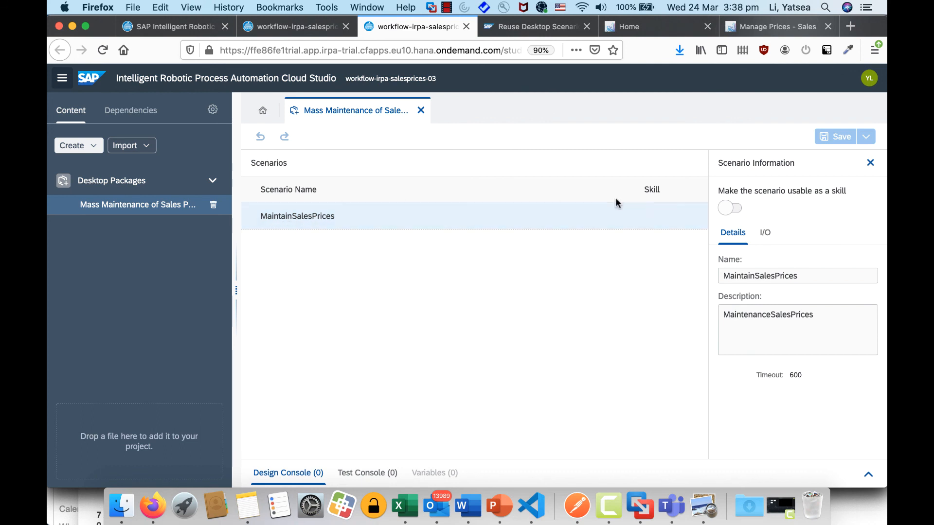
mouse_move(734, 209)
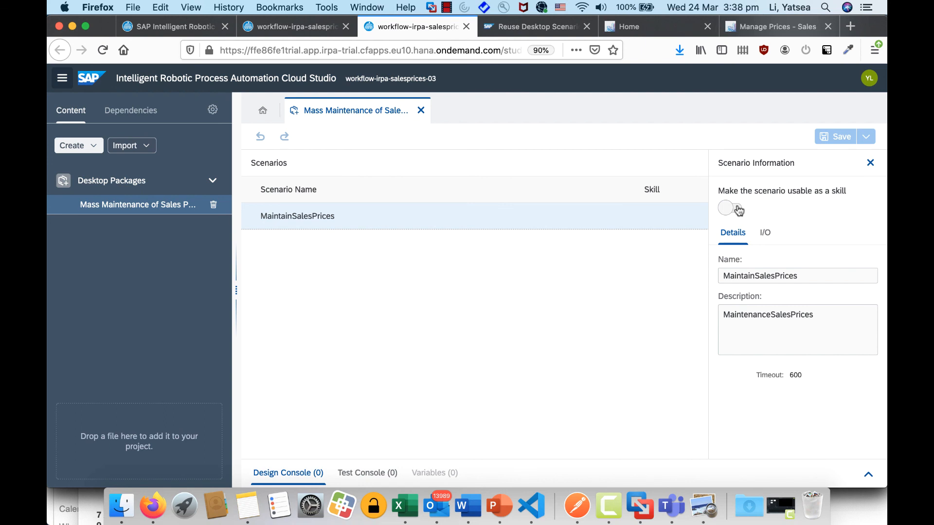
click(730, 208)
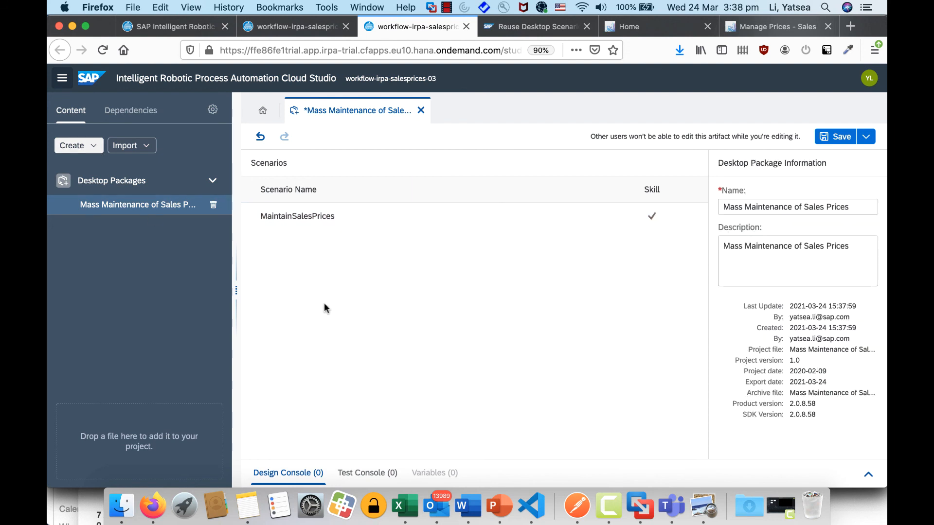
click(71, 145)
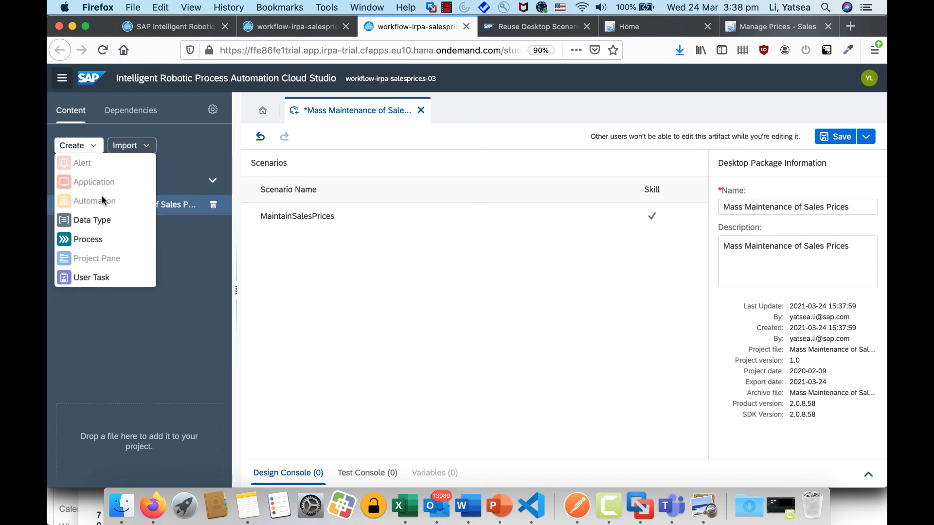